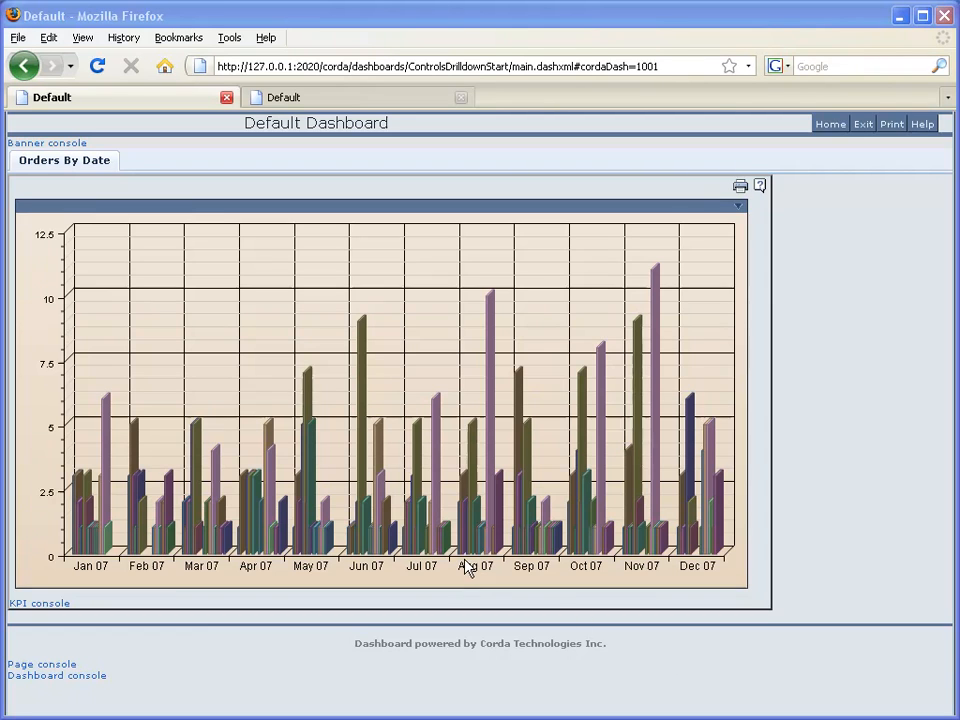
mouse_move(360, 525)
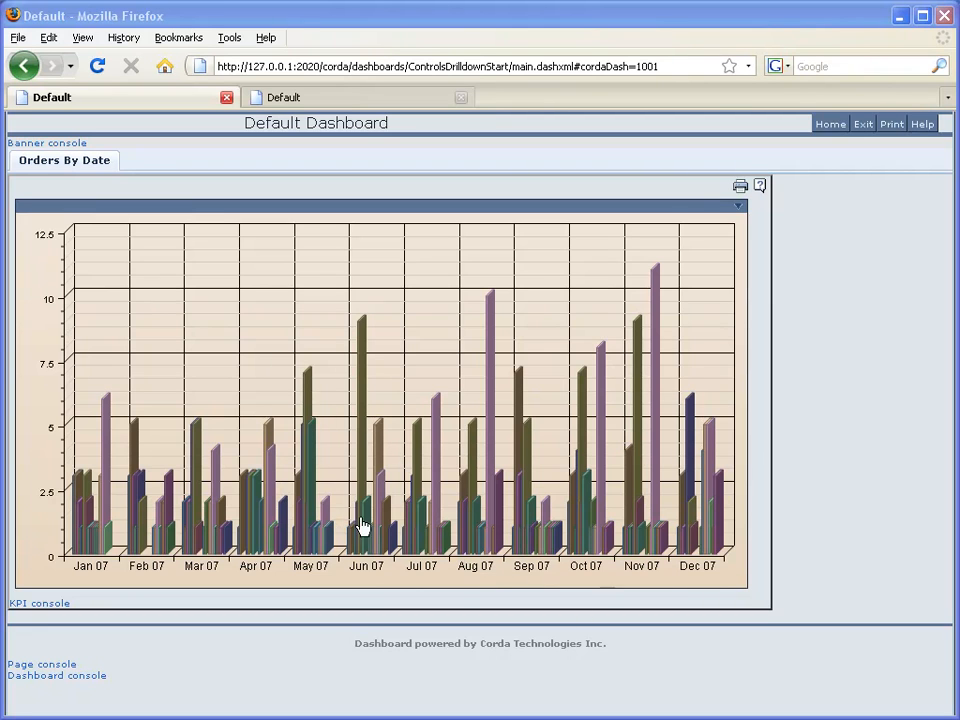
mouse_move(445, 540)
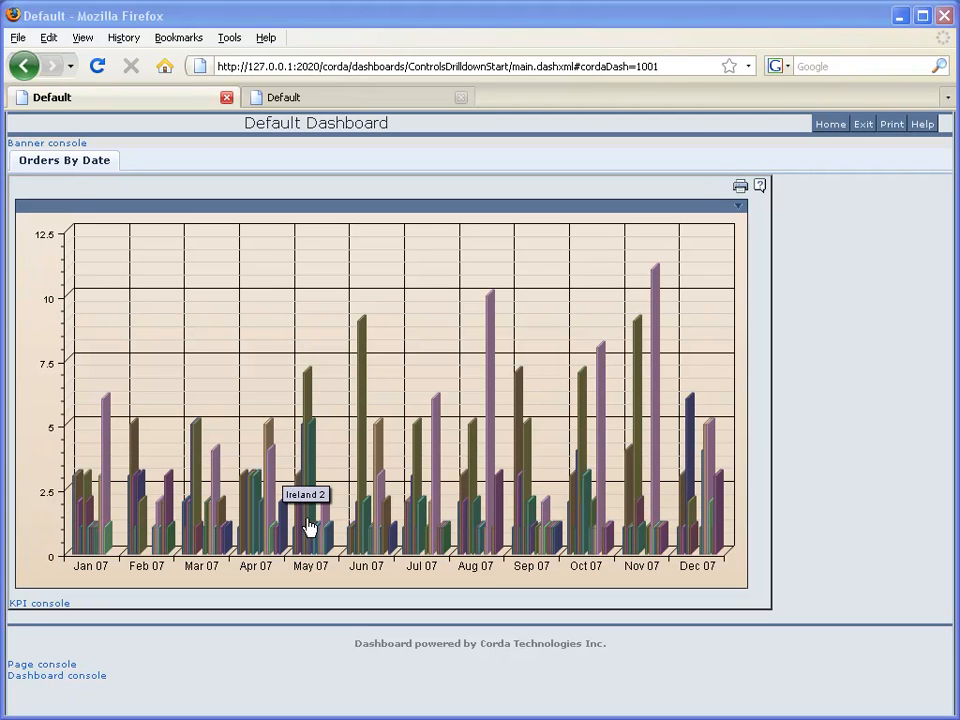
mouse_move(395, 533)
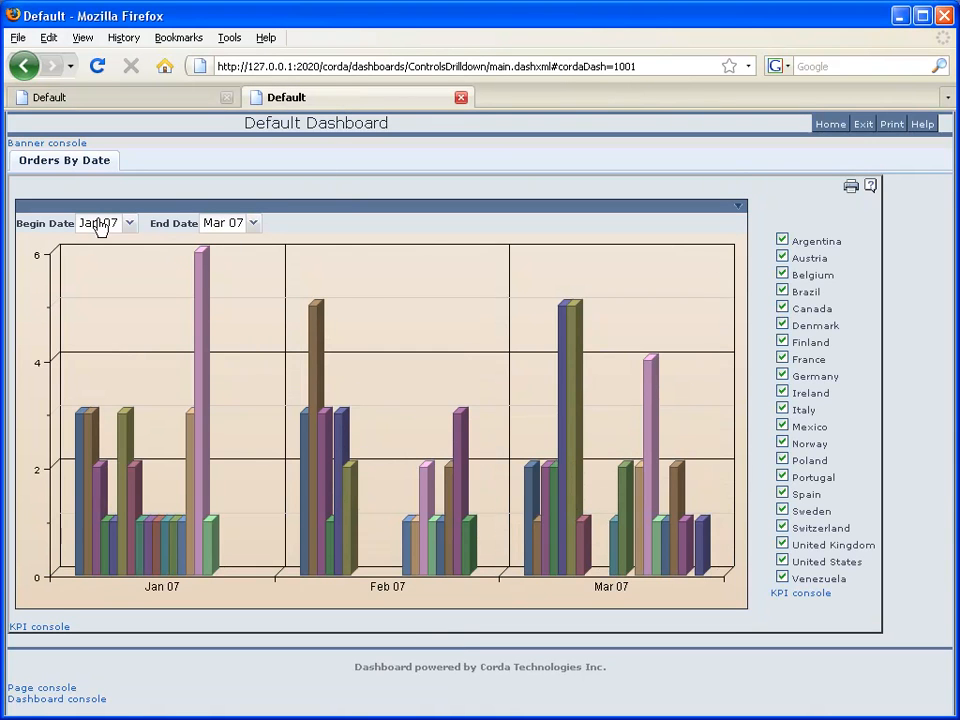
mouse_move(219, 235)
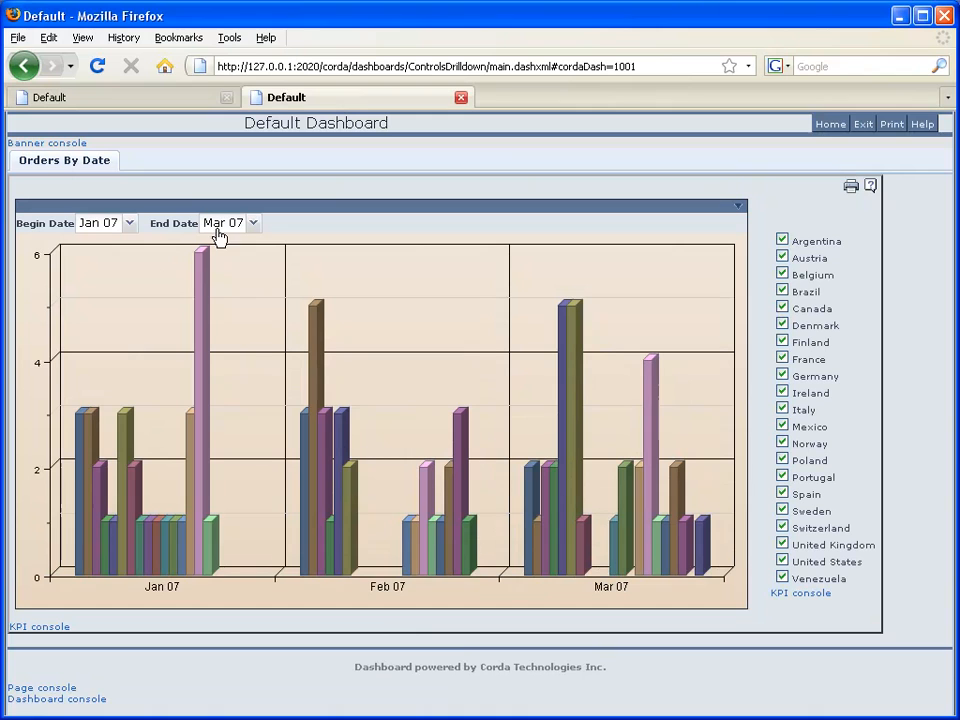
mouse_move(170, 250)
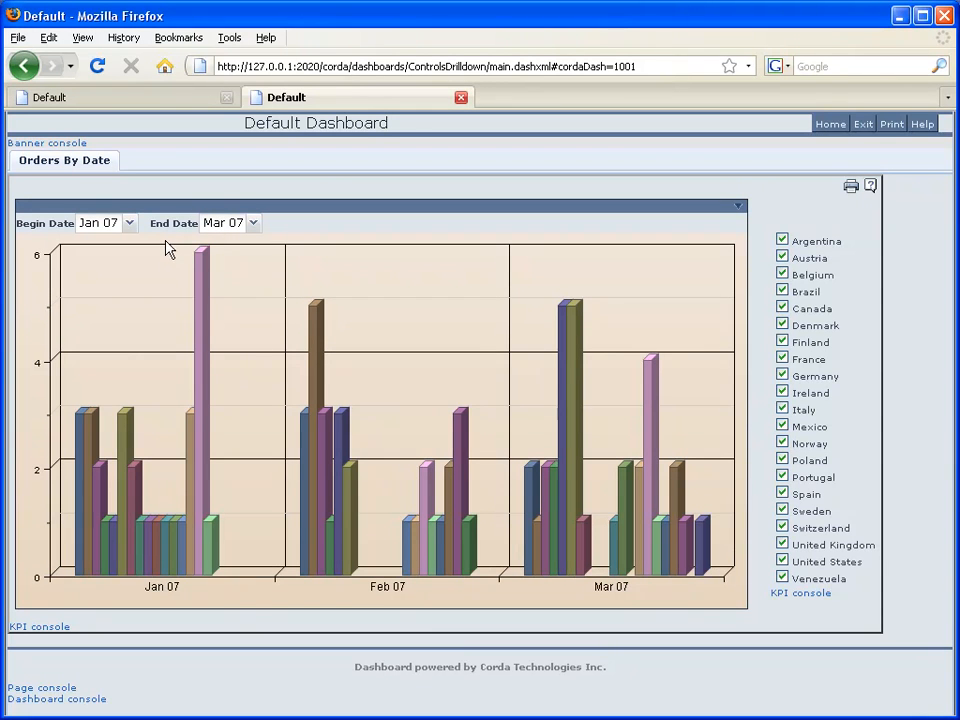
mouse_move(215, 243)
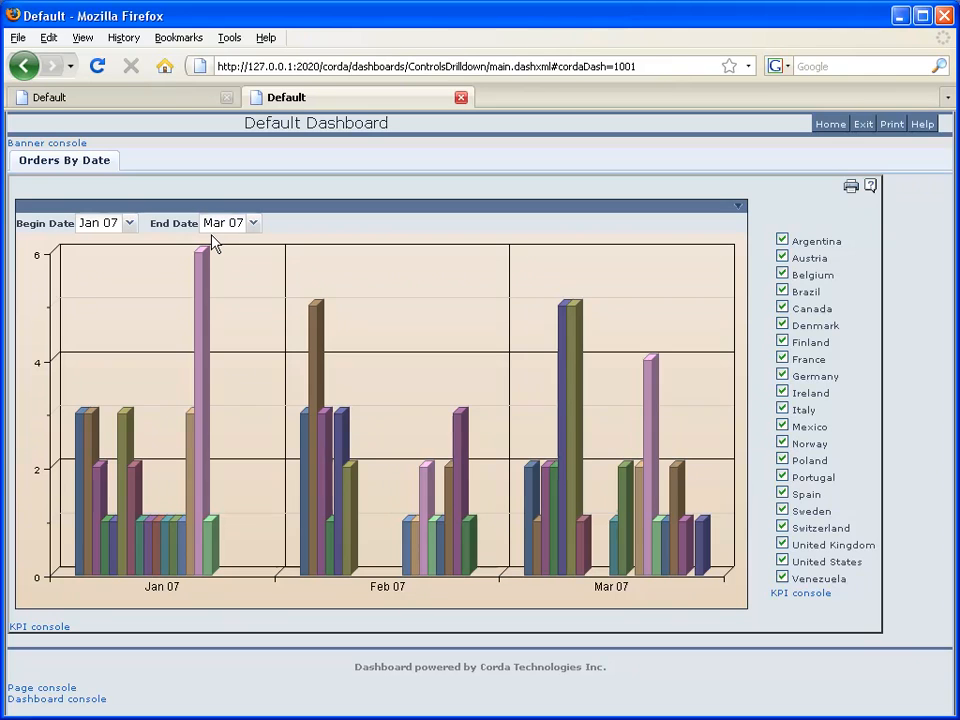
mouse_move(164, 401)
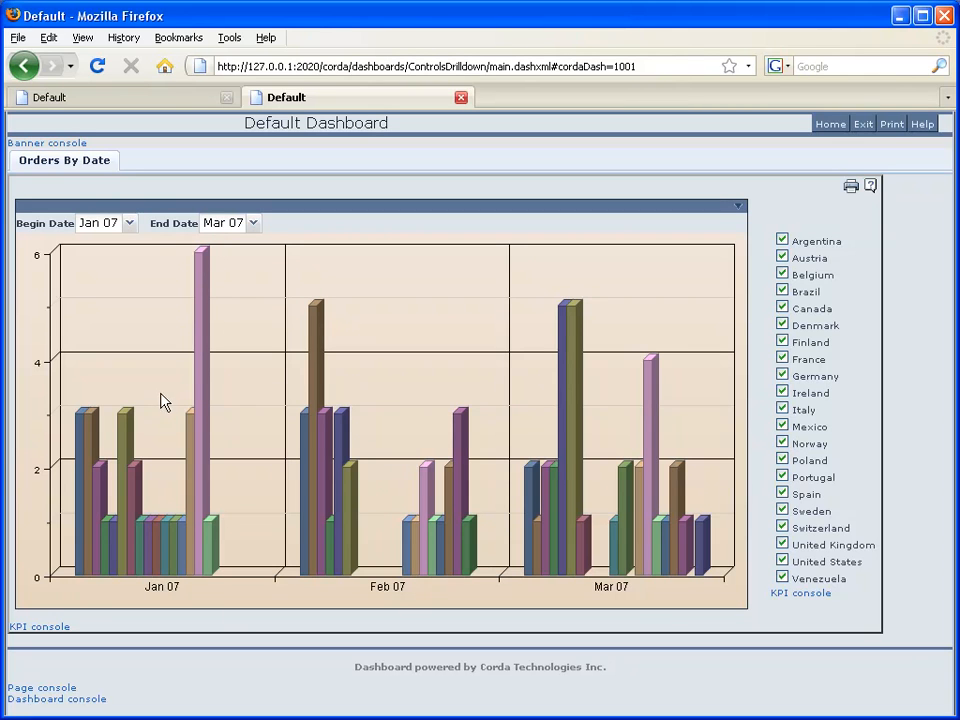
mouse_move(217, 489)
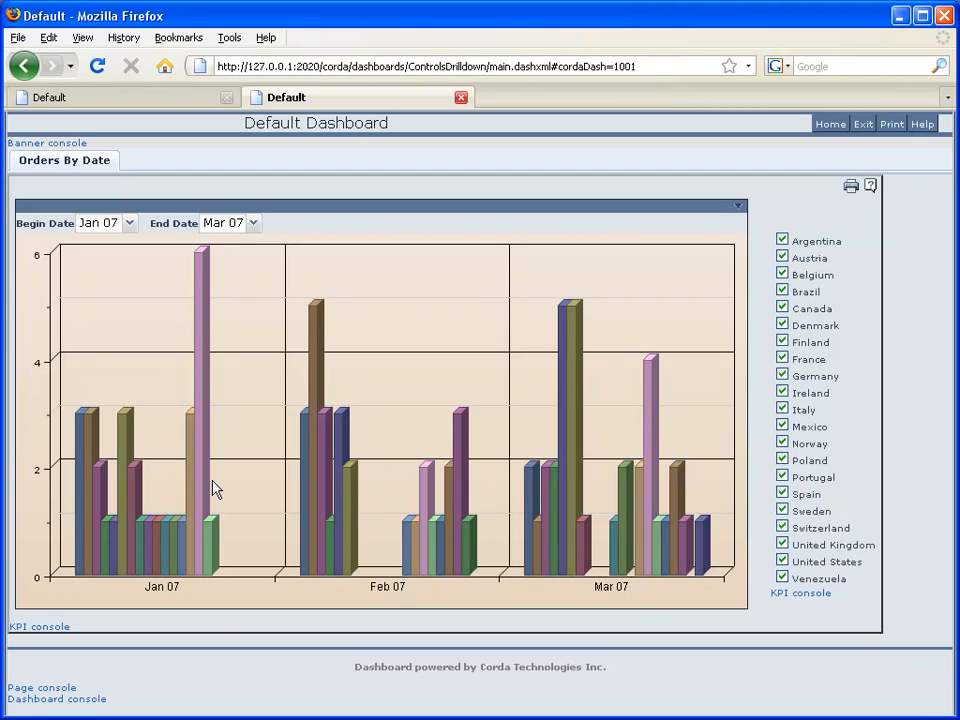
mouse_move(510, 533)
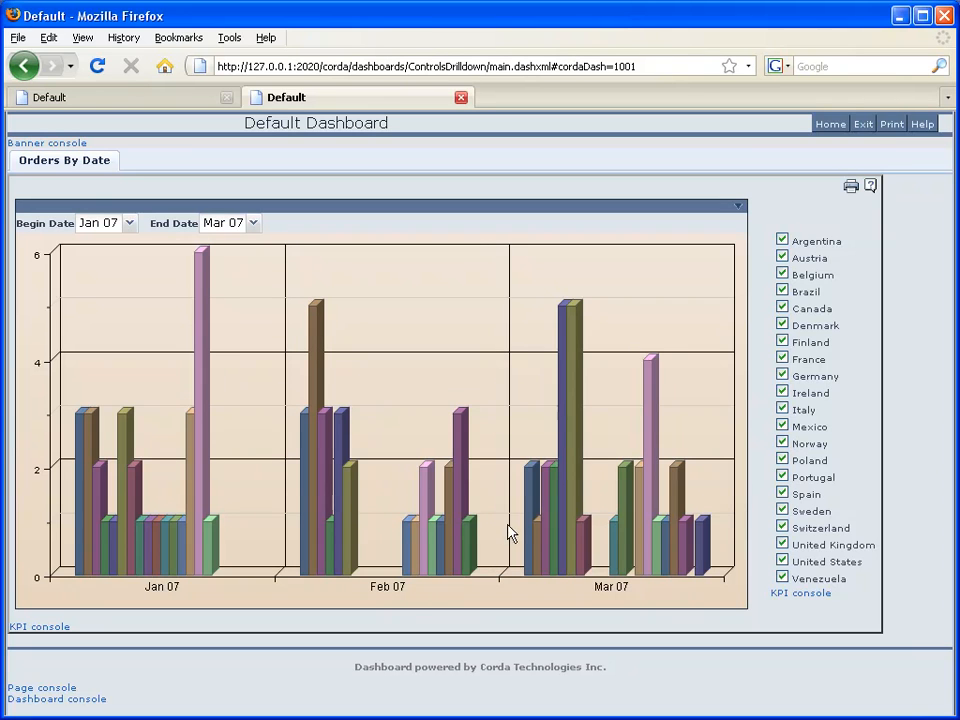
mouse_move(808, 308)
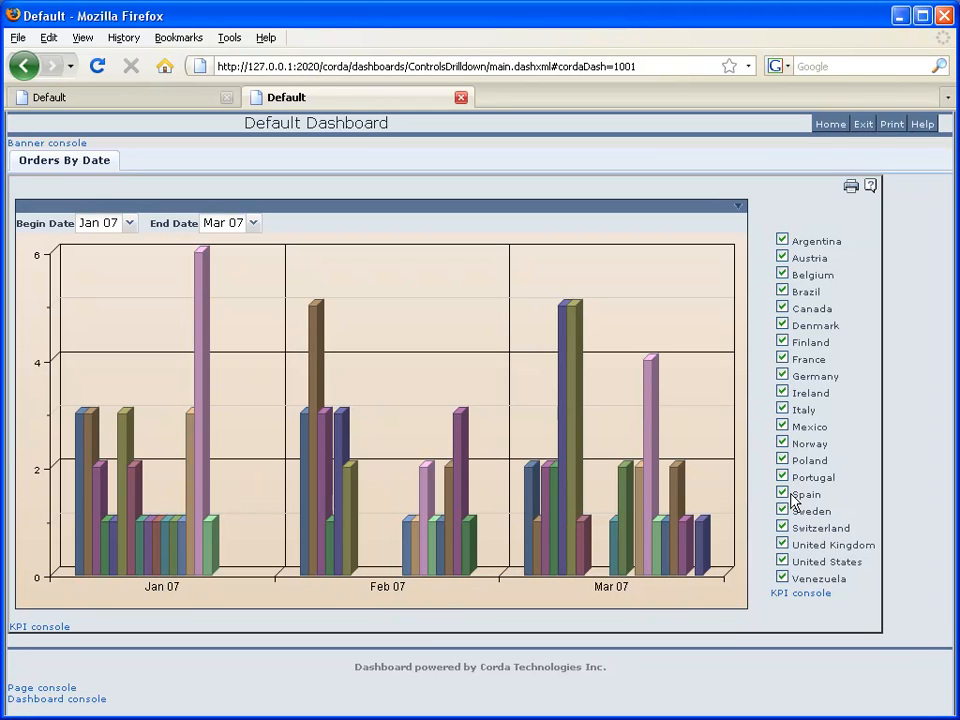
Uncheck Spain and France in the country list so the Orders By Date chart excludes them
left_click(782, 493)
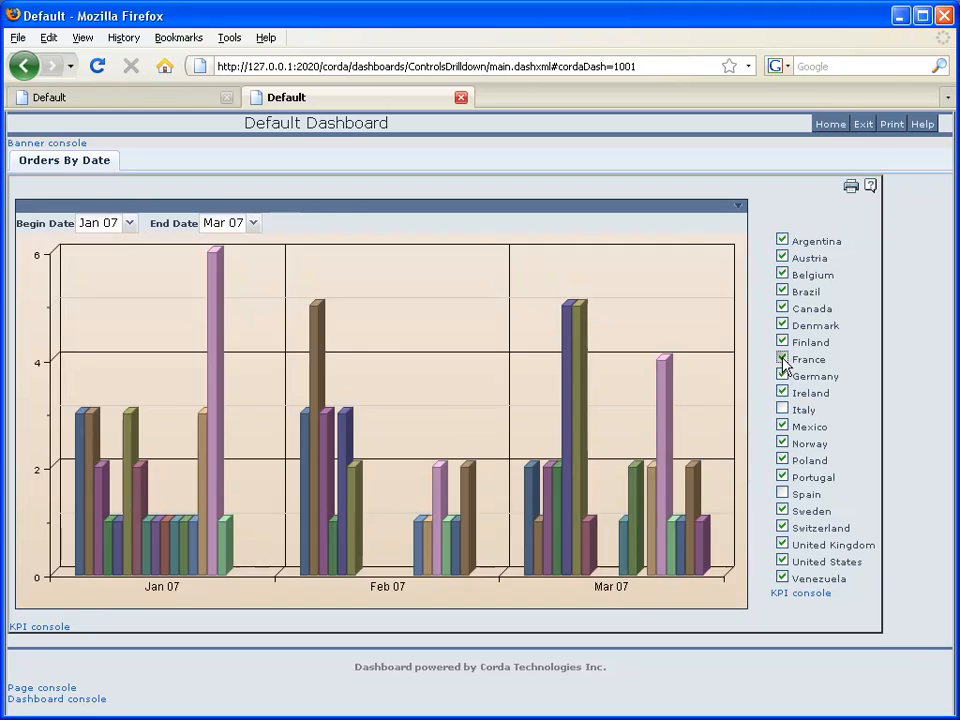
left_click(782, 359)
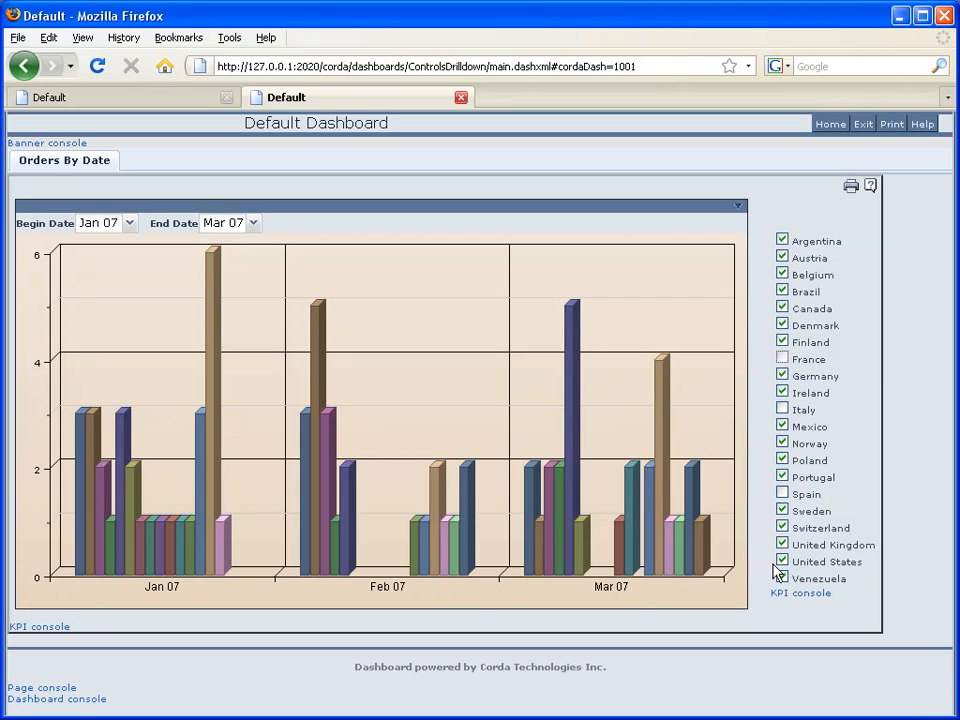
mouse_move(778, 573)
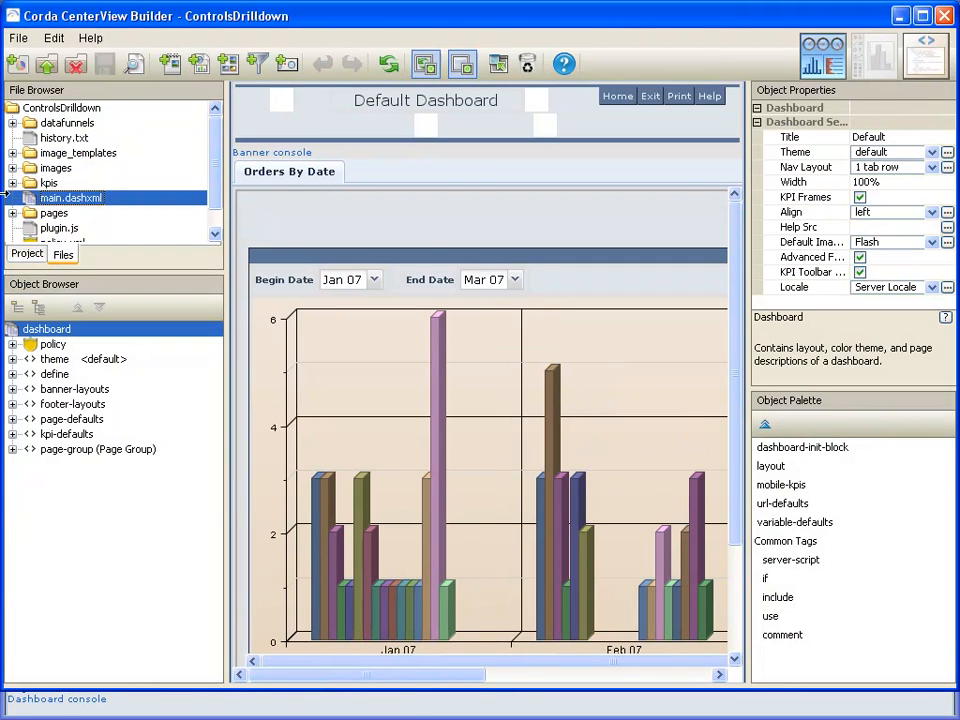
Open the ControlsDrilldownStart dashboard from the recent dashboards list
left_click(18, 38)
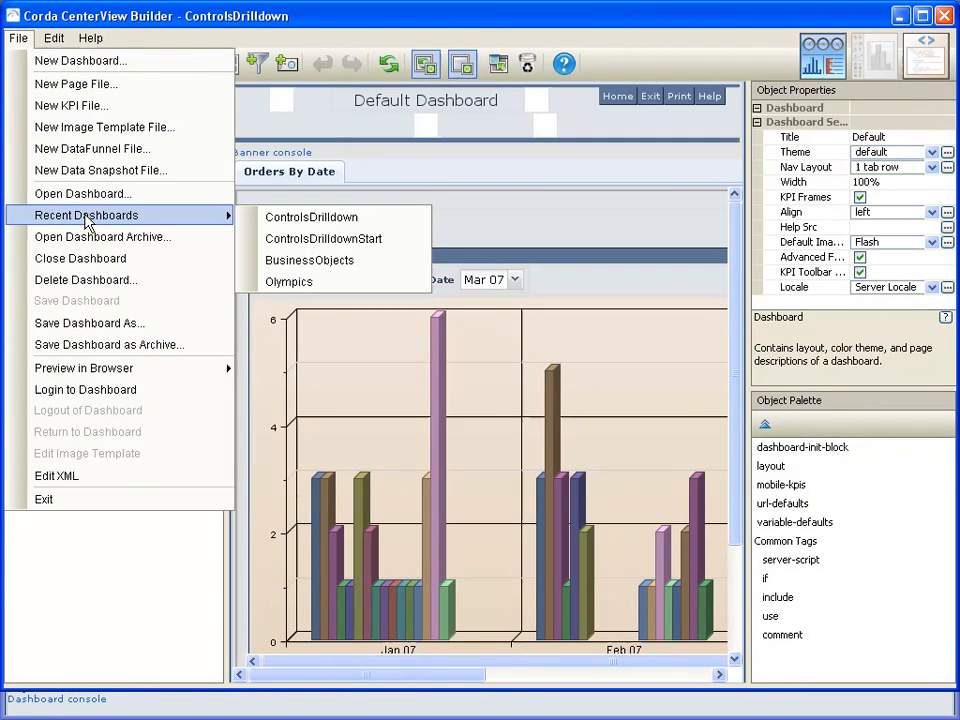
mouse_move(323, 238)
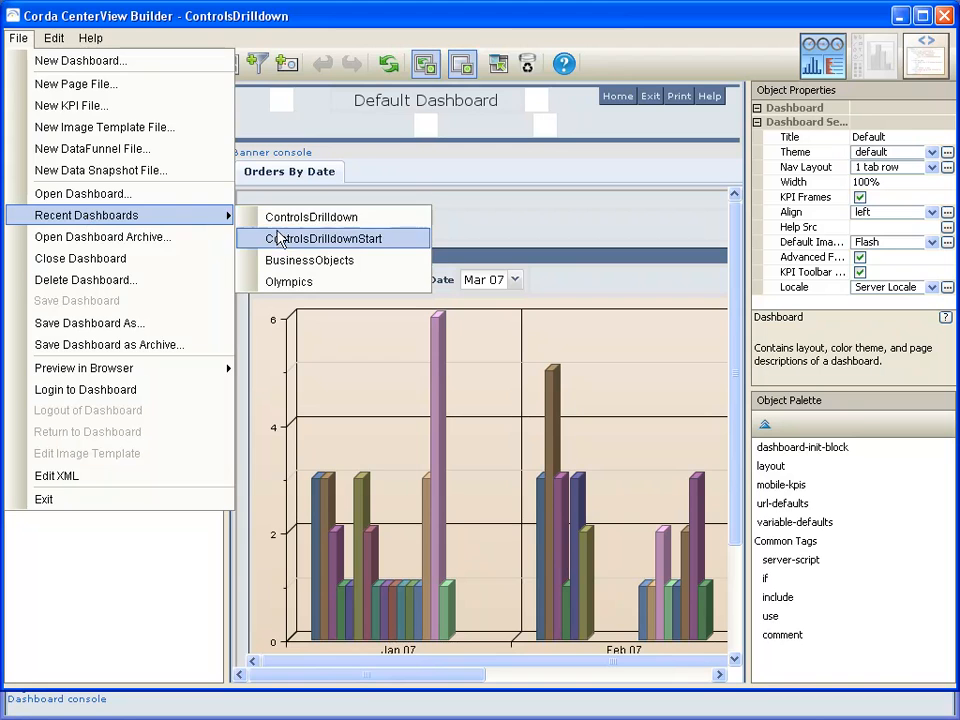
left_click(322, 238)
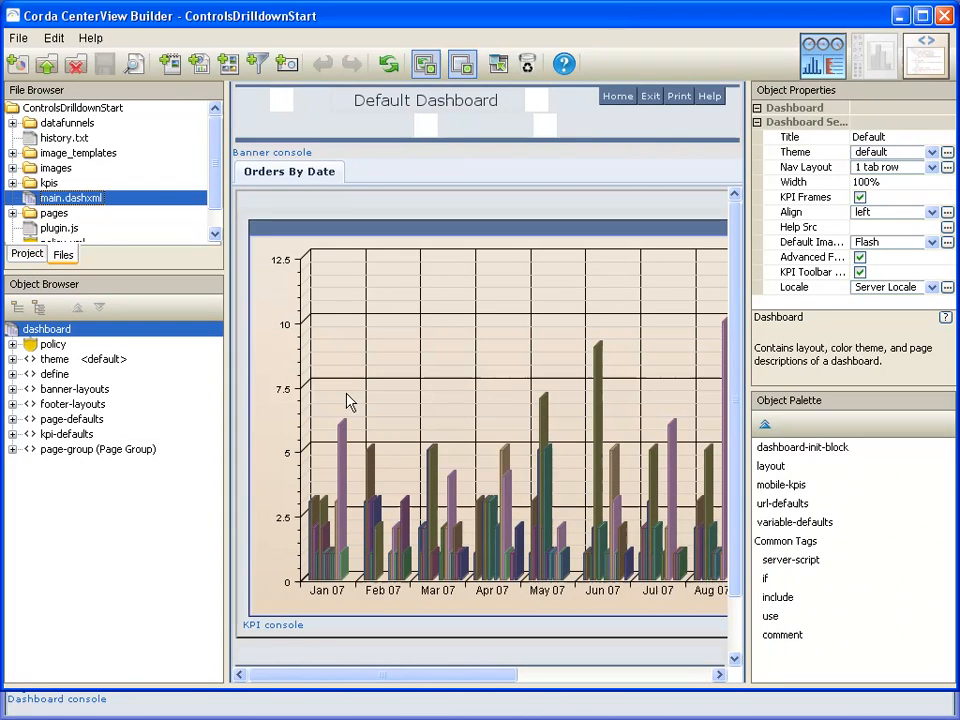
mouse_move(410, 517)
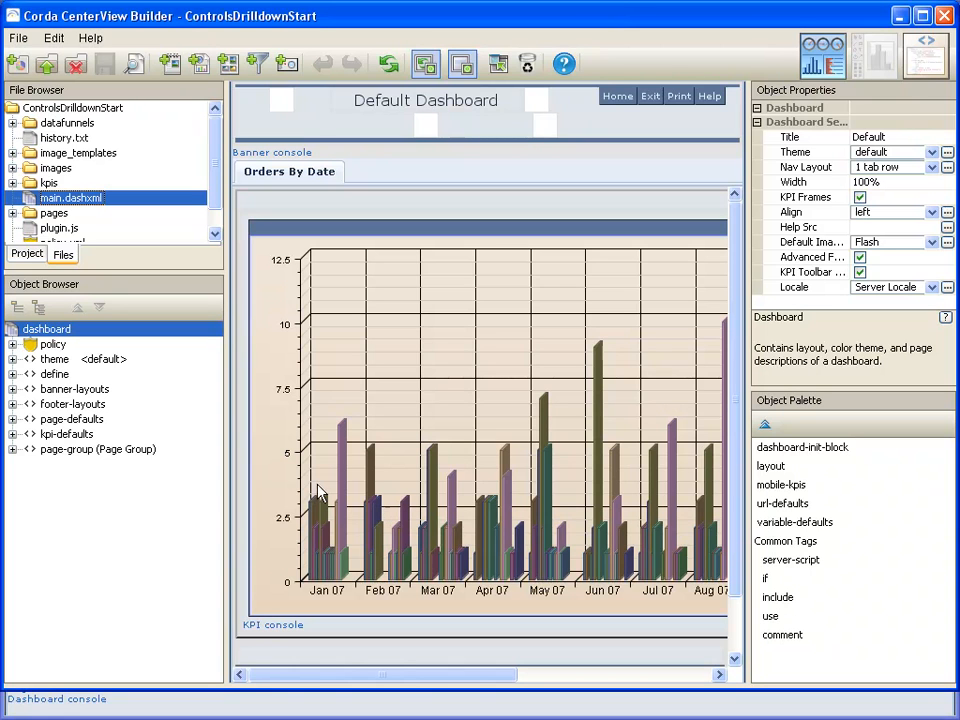
mouse_move(300, 490)
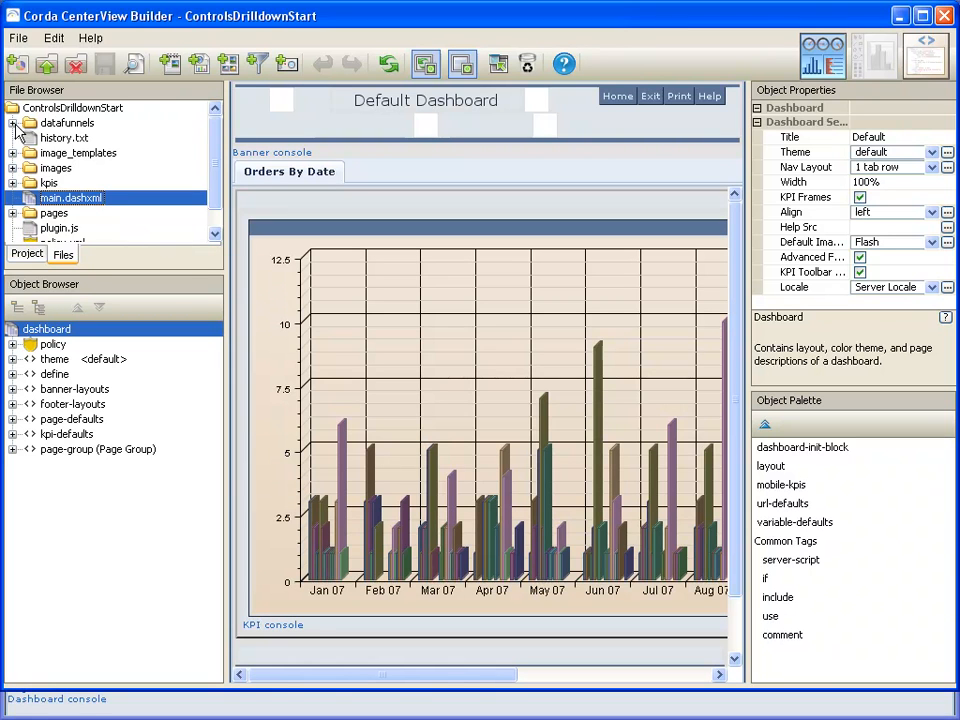
Open dateselector.dfxml from the datafunnels folder and preview its change-values step
left_click(13, 122)
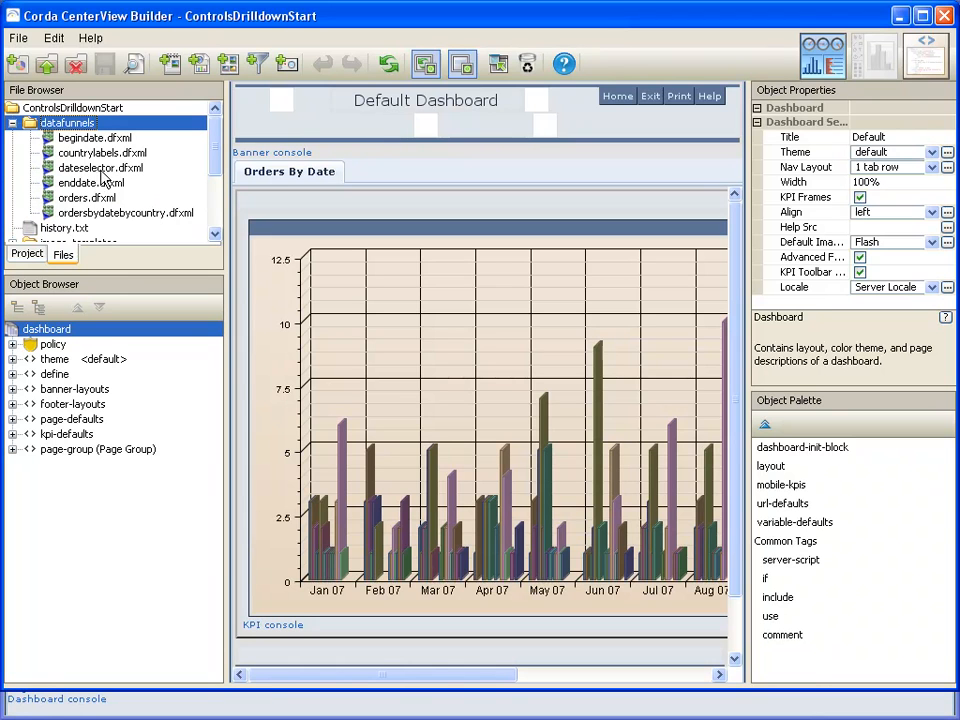
double_click(101, 167)
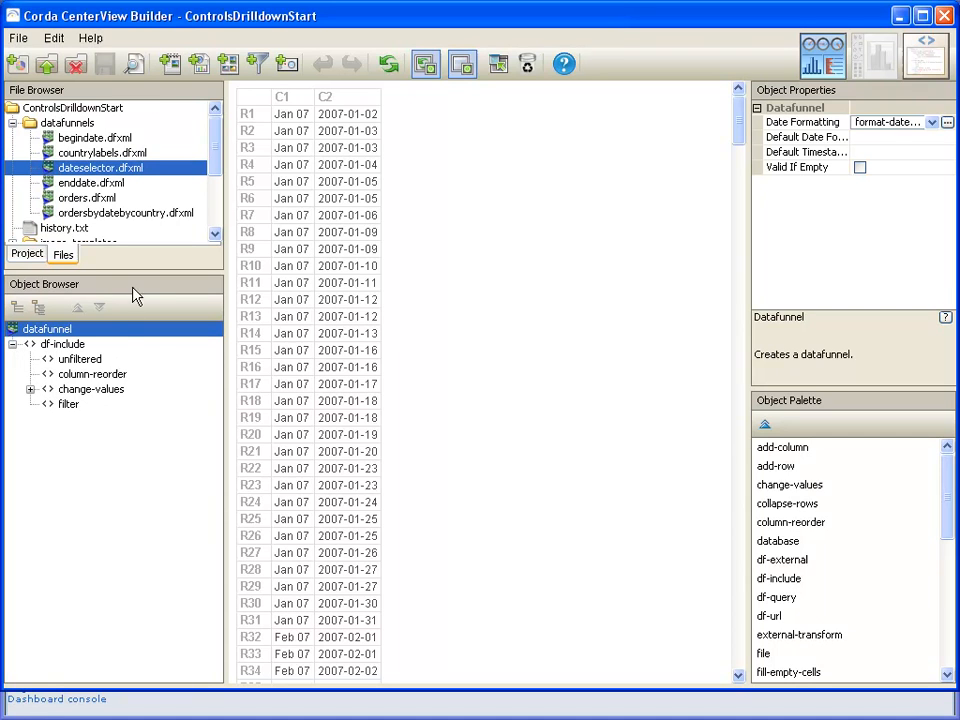
mouse_move(335, 318)
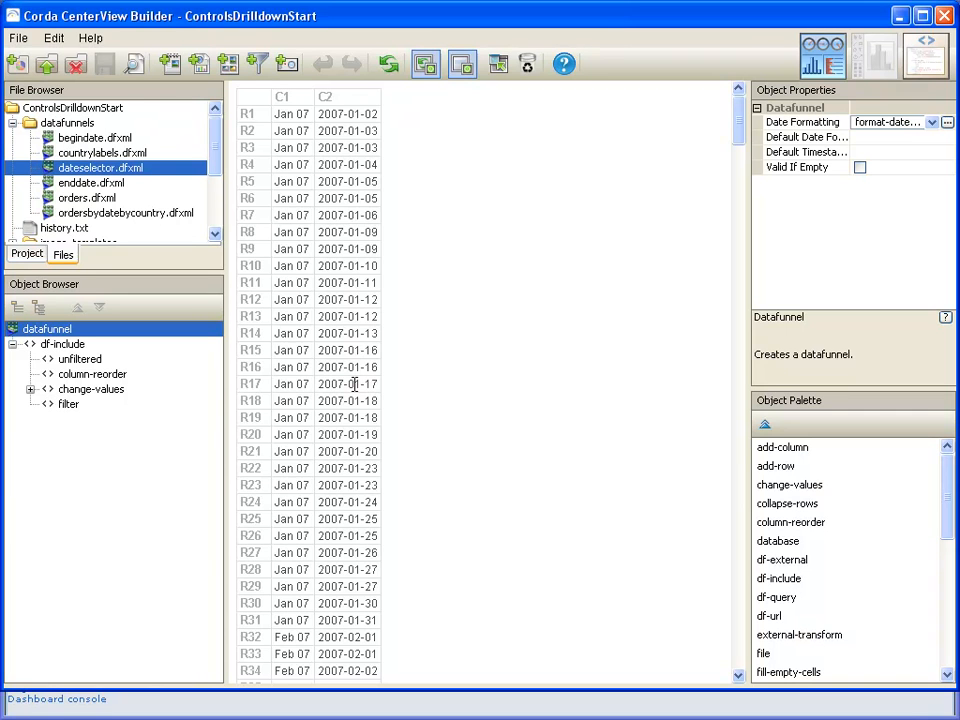
left_click(86, 197)
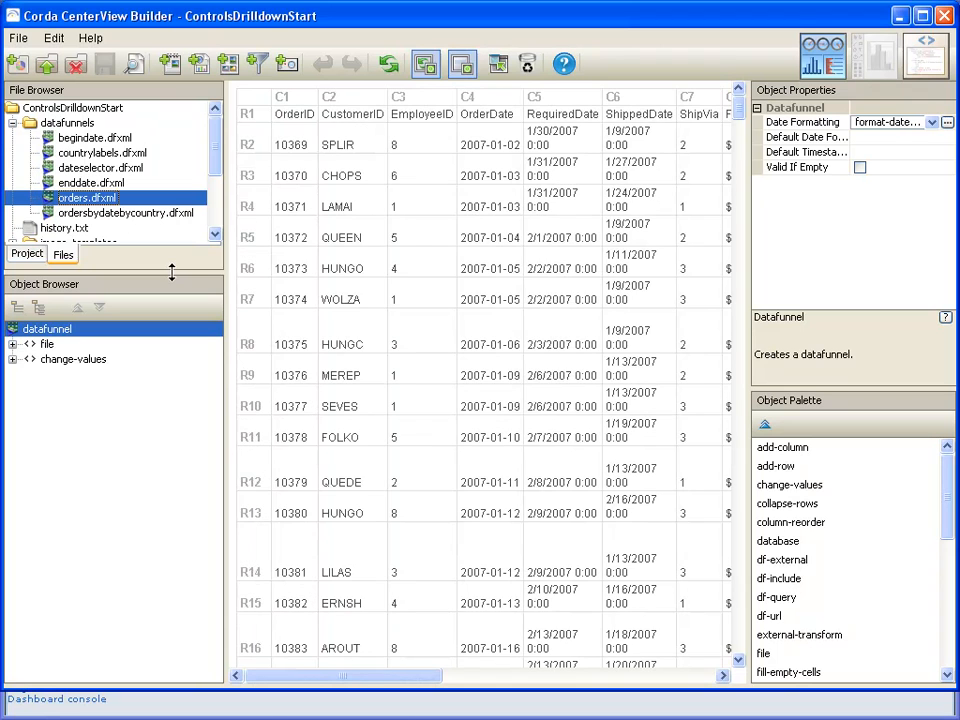
mouse_move(472, 482)
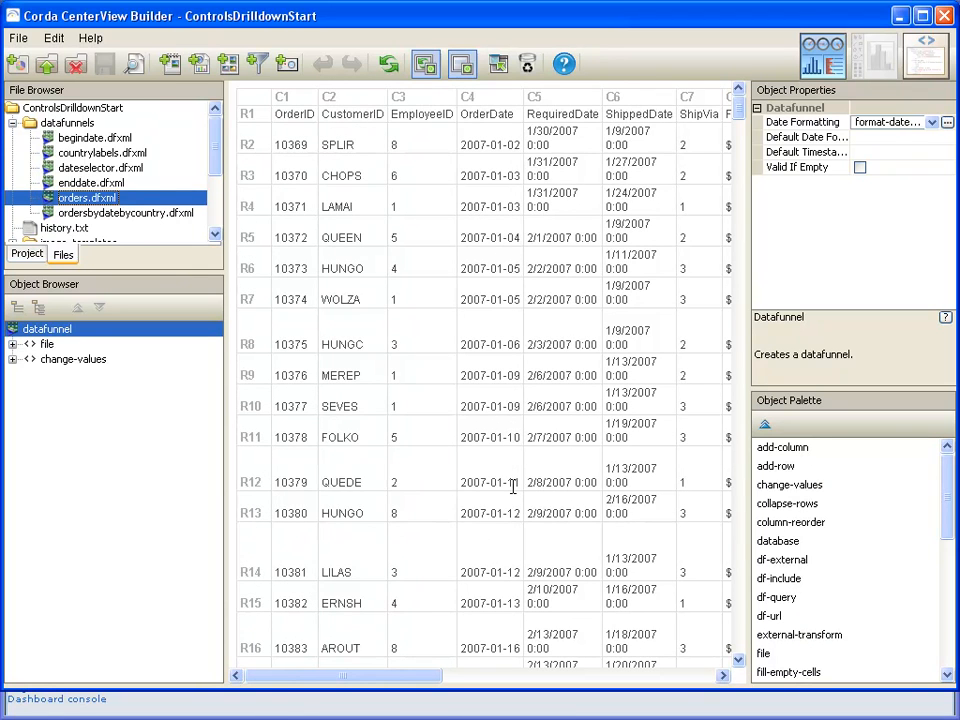
left_click(102, 167)
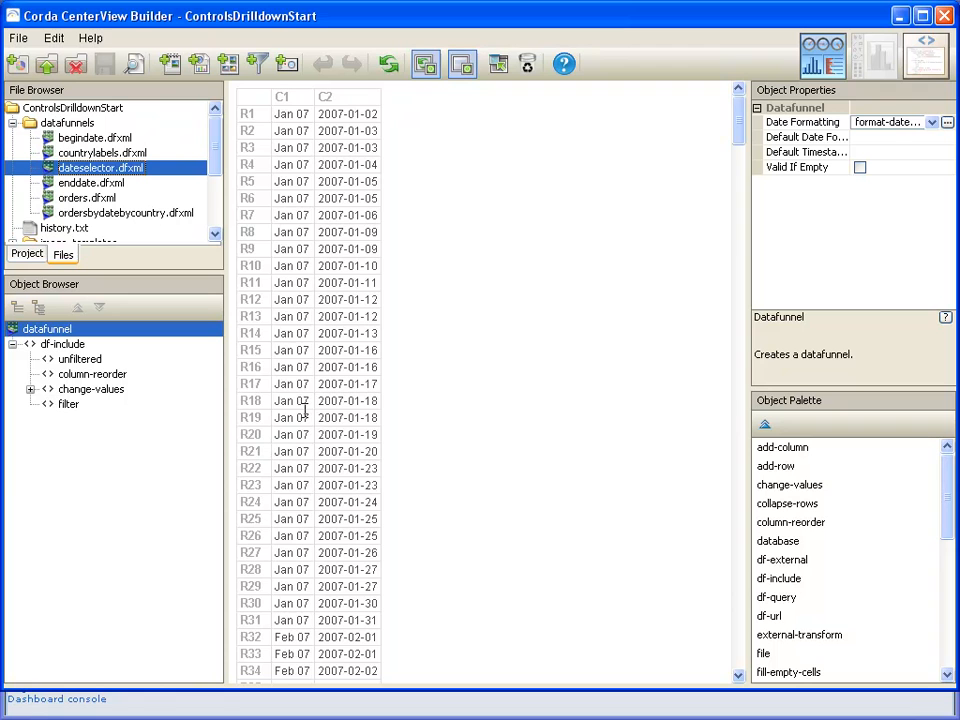
mouse_move(303, 440)
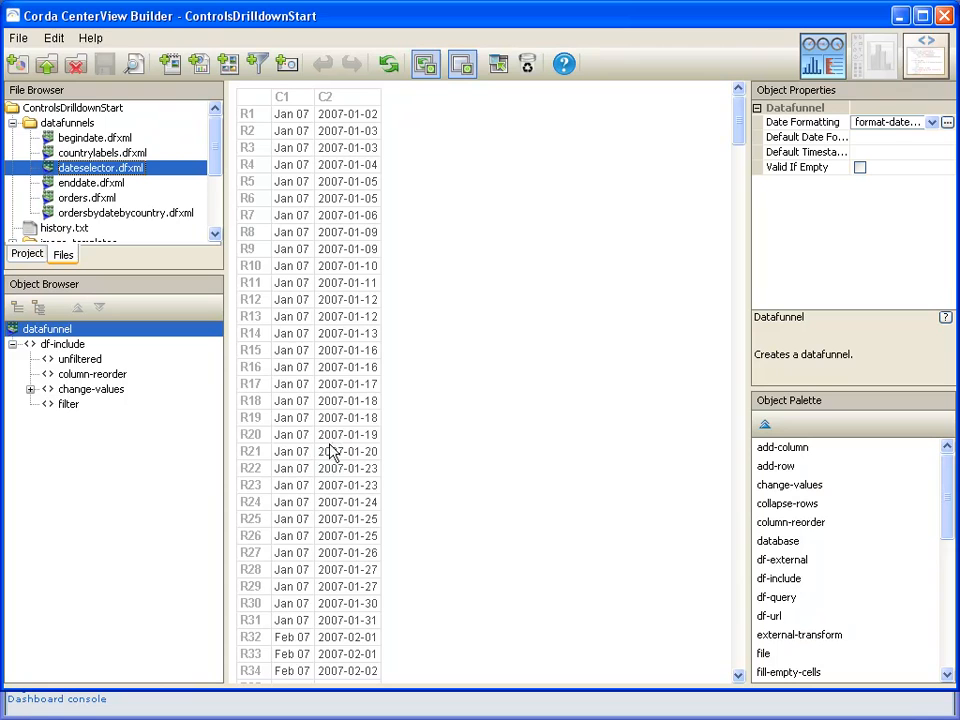
mouse_move(170, 378)
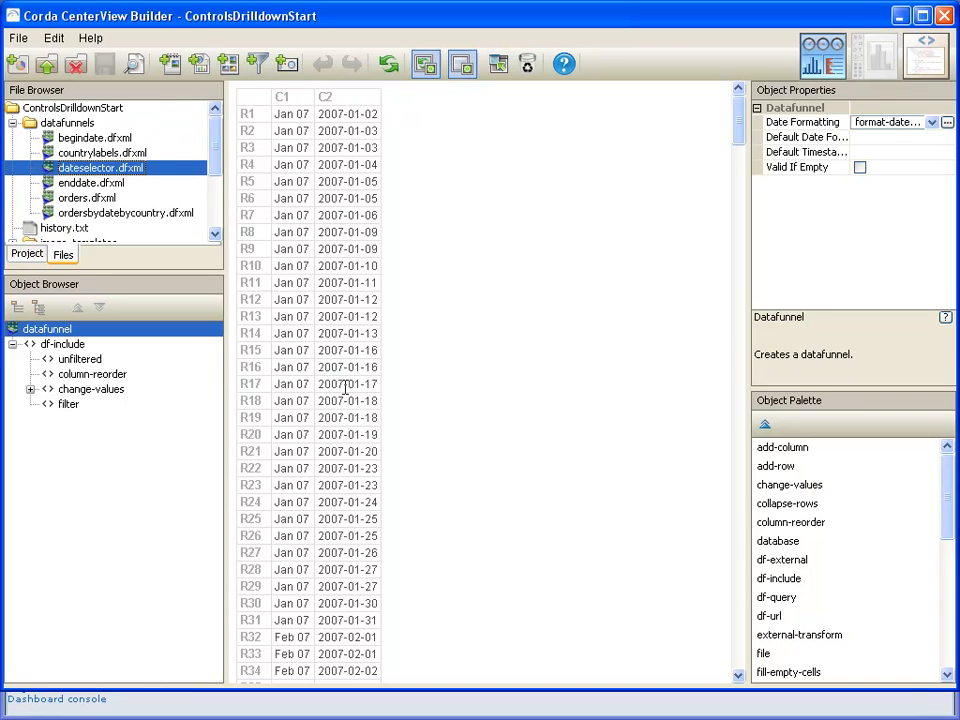
left_click(91, 388)
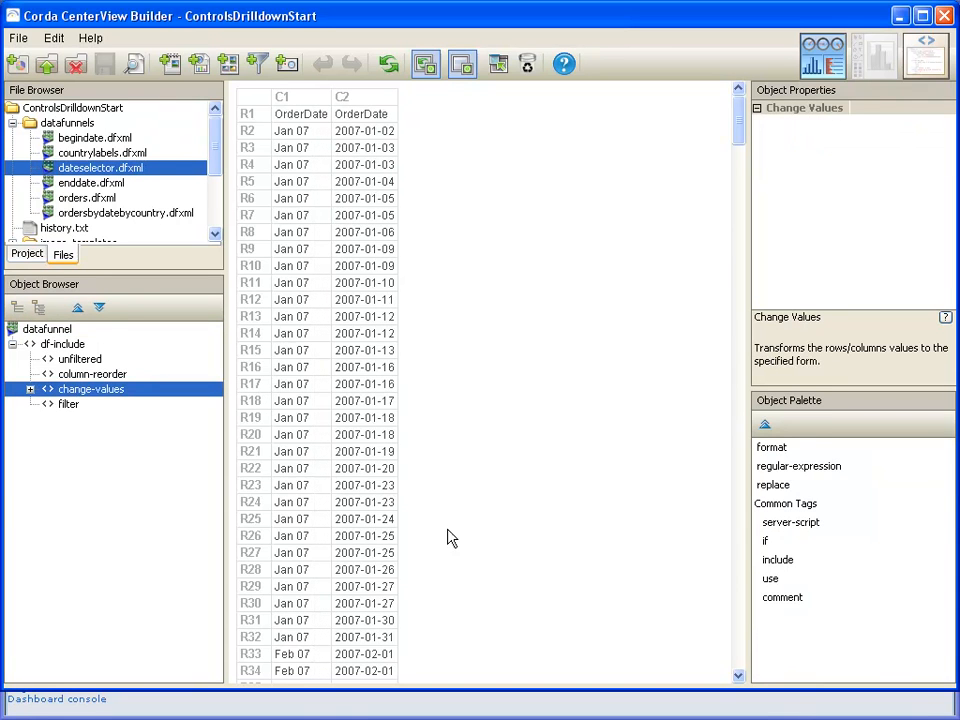
mouse_move(320, 571)
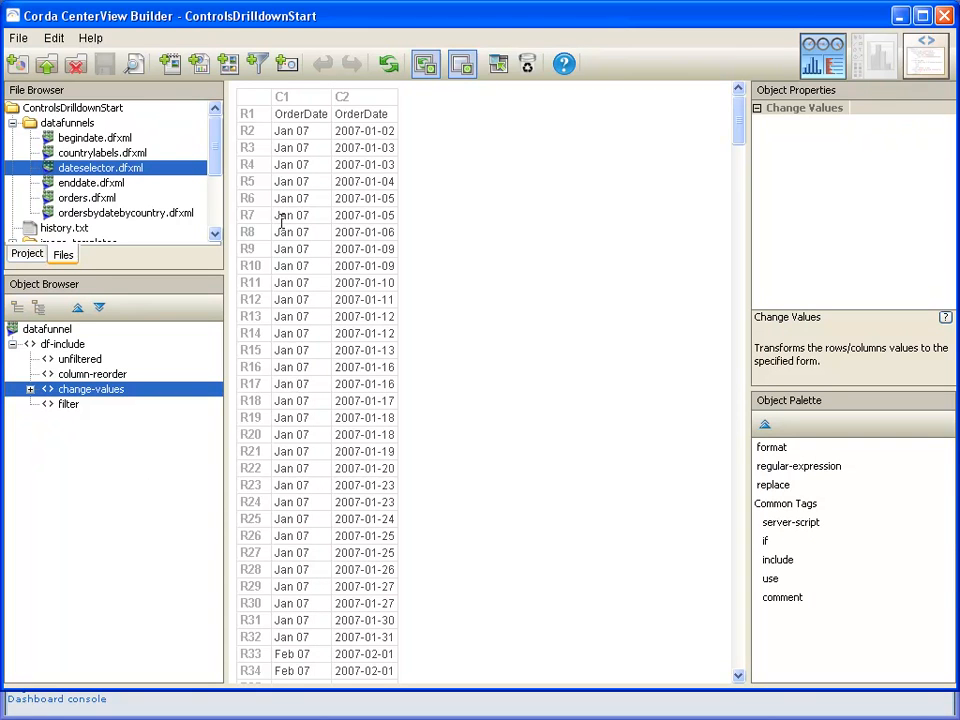
mouse_move(288, 465)
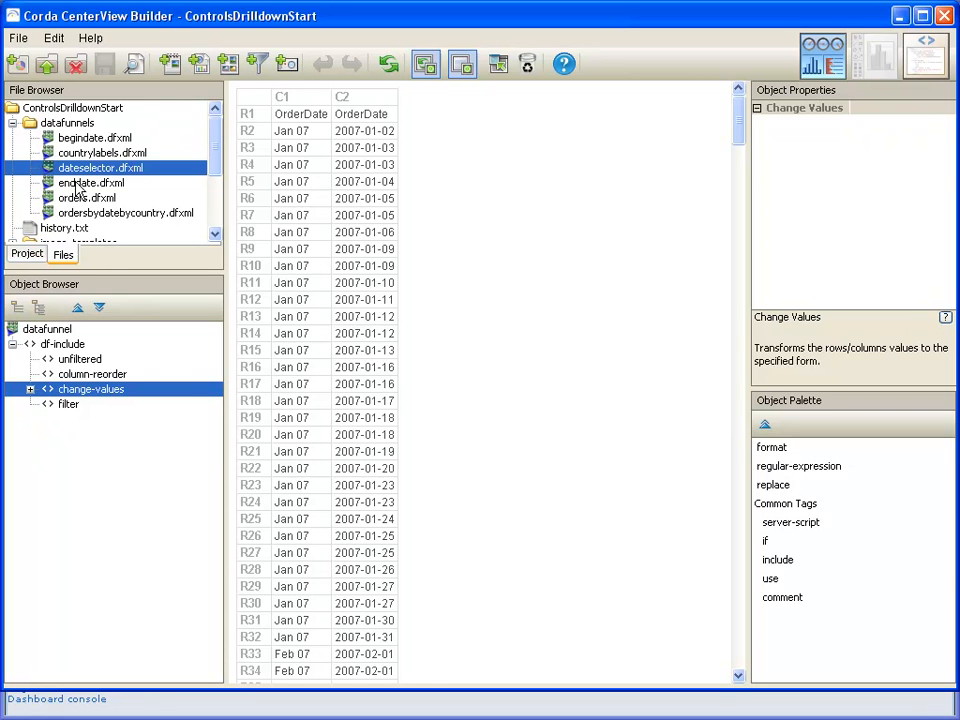
Open begindate.dfxml to preview its monthly dates from Jan 07 to Dec 07
left_click(94, 137)
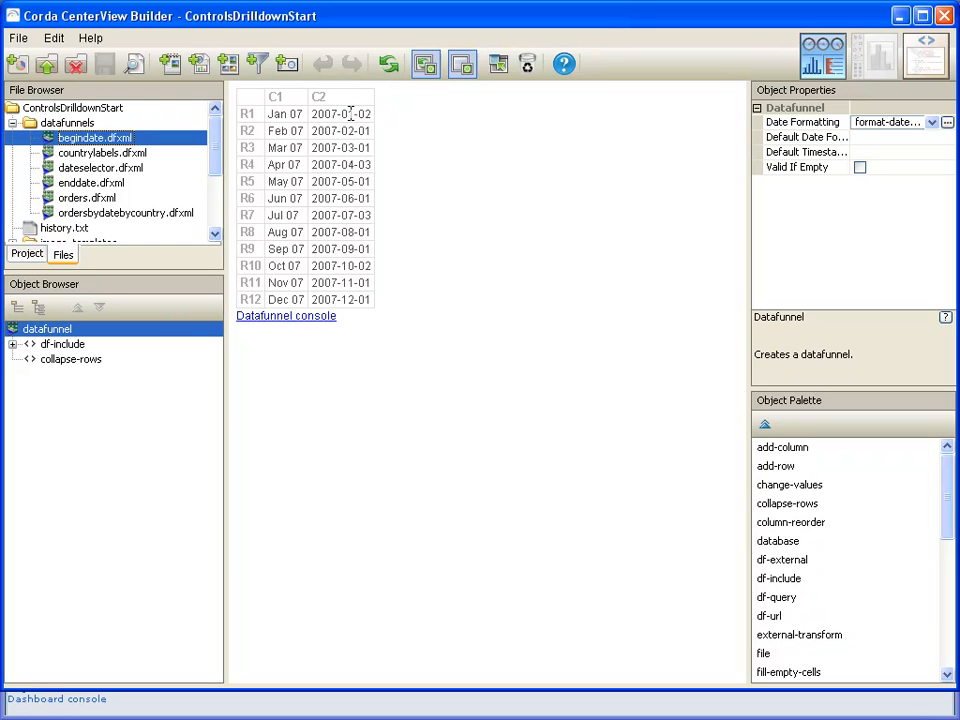
mouse_move(213, 307)
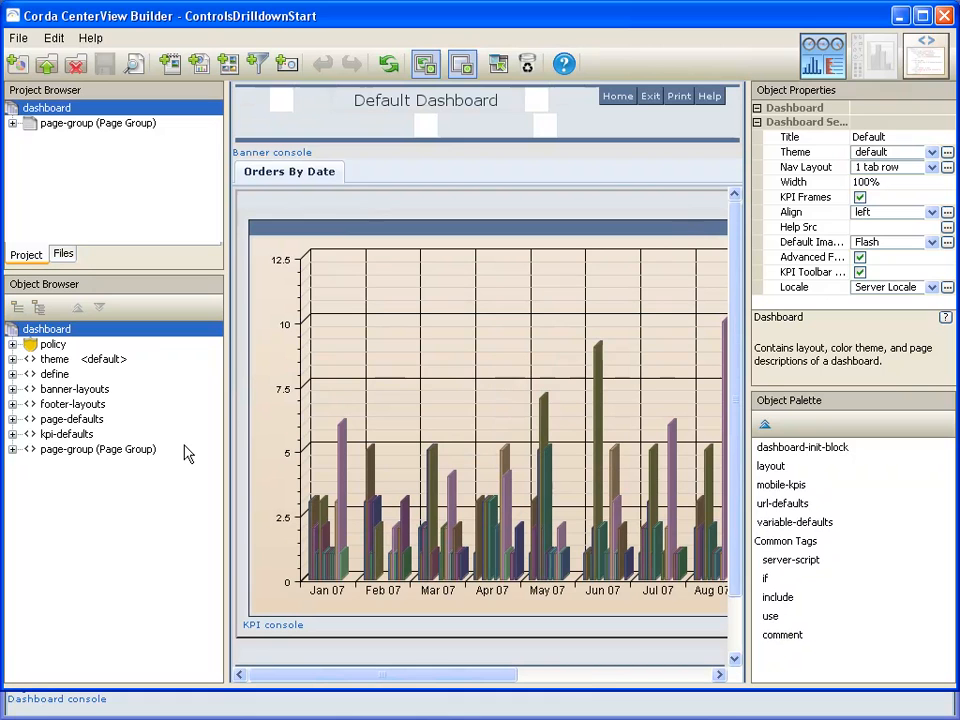
mouse_move(93, 475)
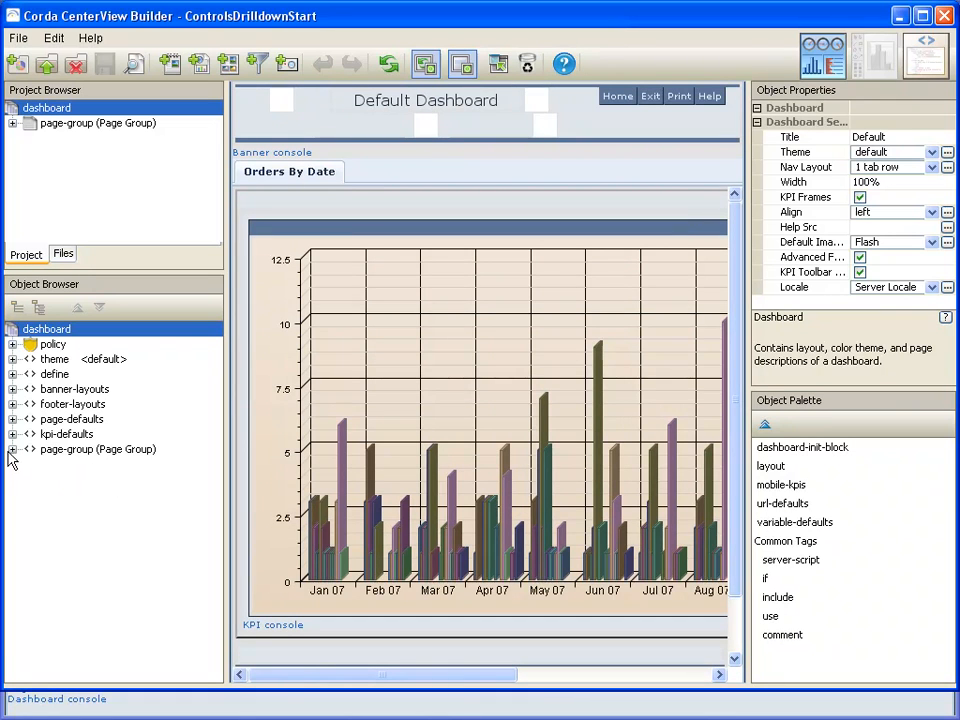
Expand page-group and the Orders By Date page in the Object Browser
left_click(98, 448)
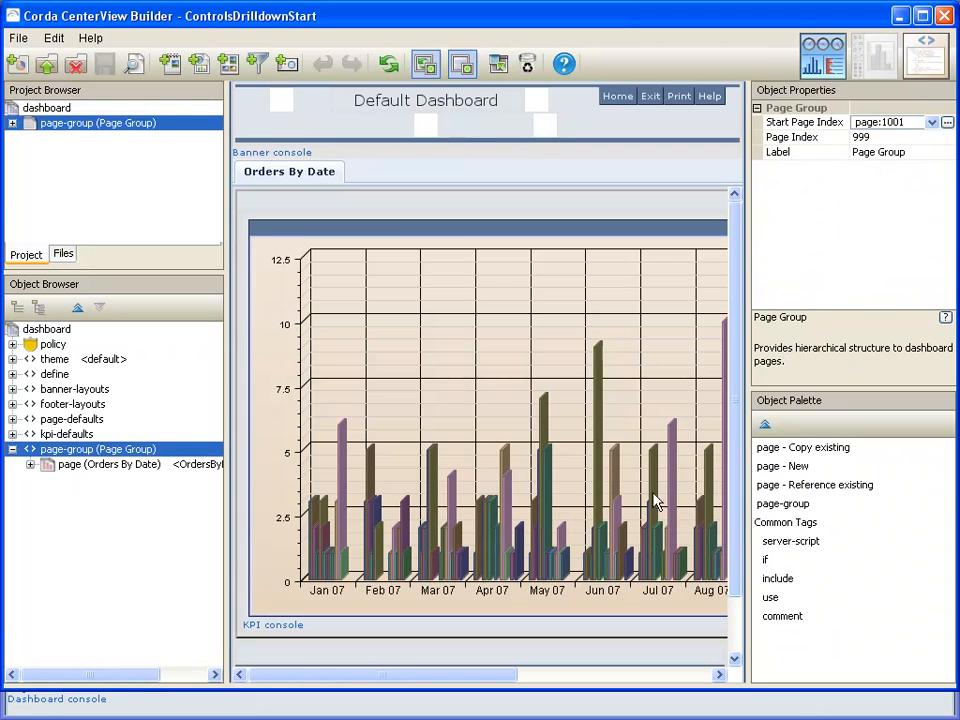
mouse_move(200, 473)
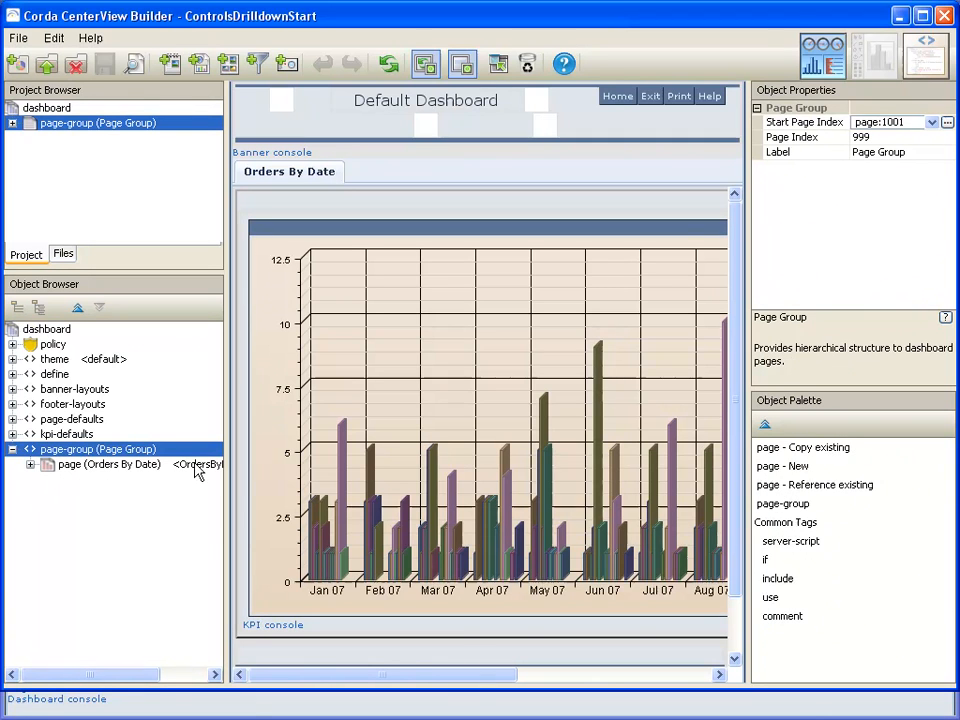
left_click(100, 524)
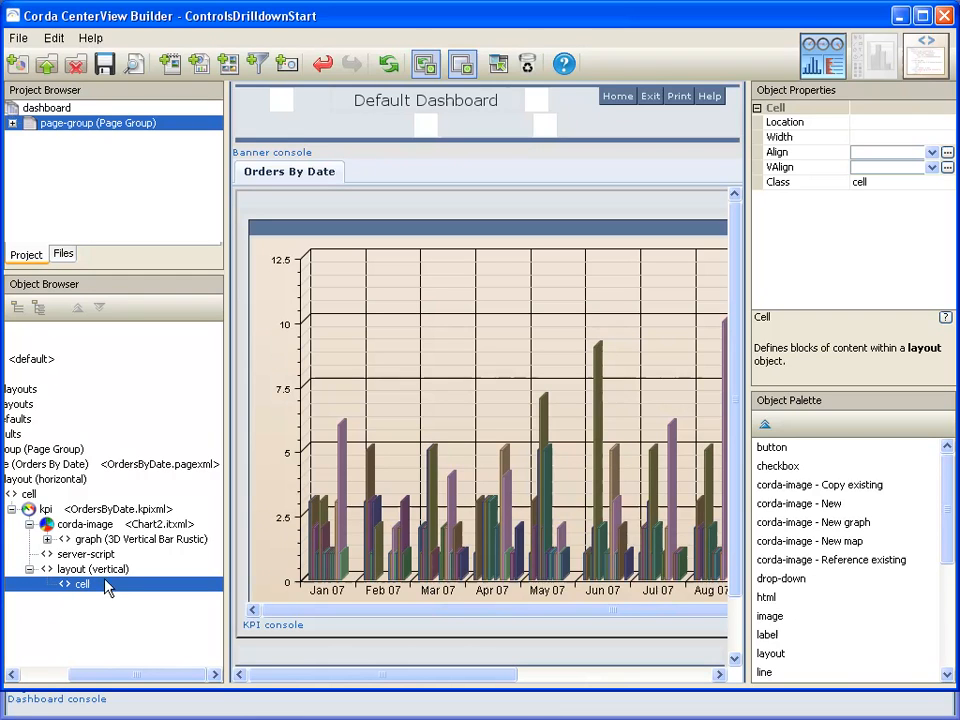
Set the KPI layout to arrange horizontally and add more cells to it
left_click(93, 568)
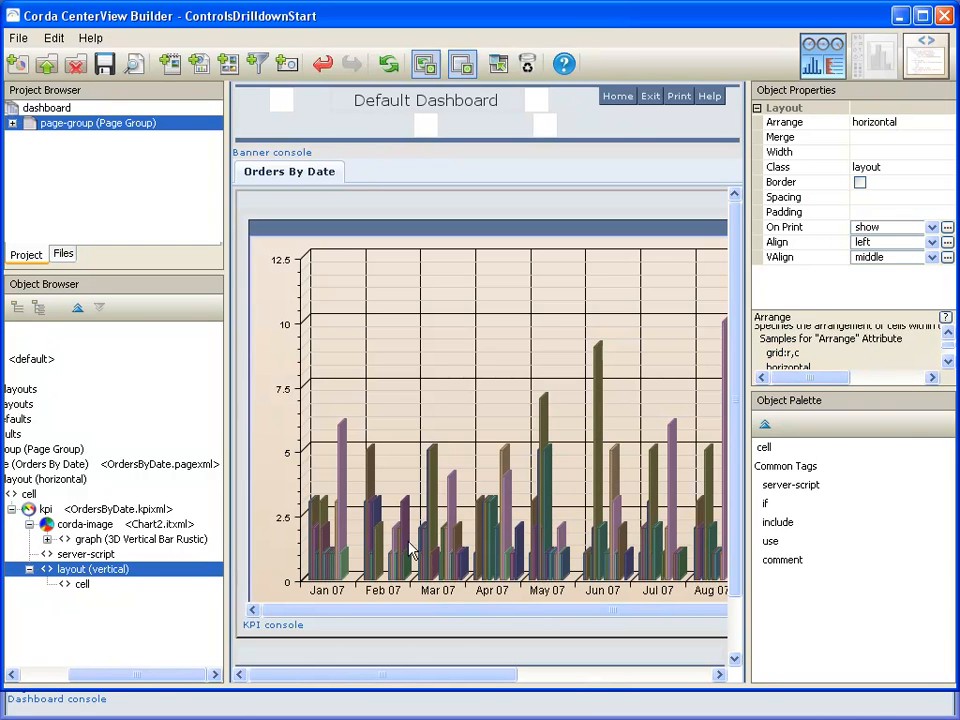
left_click(82, 584)
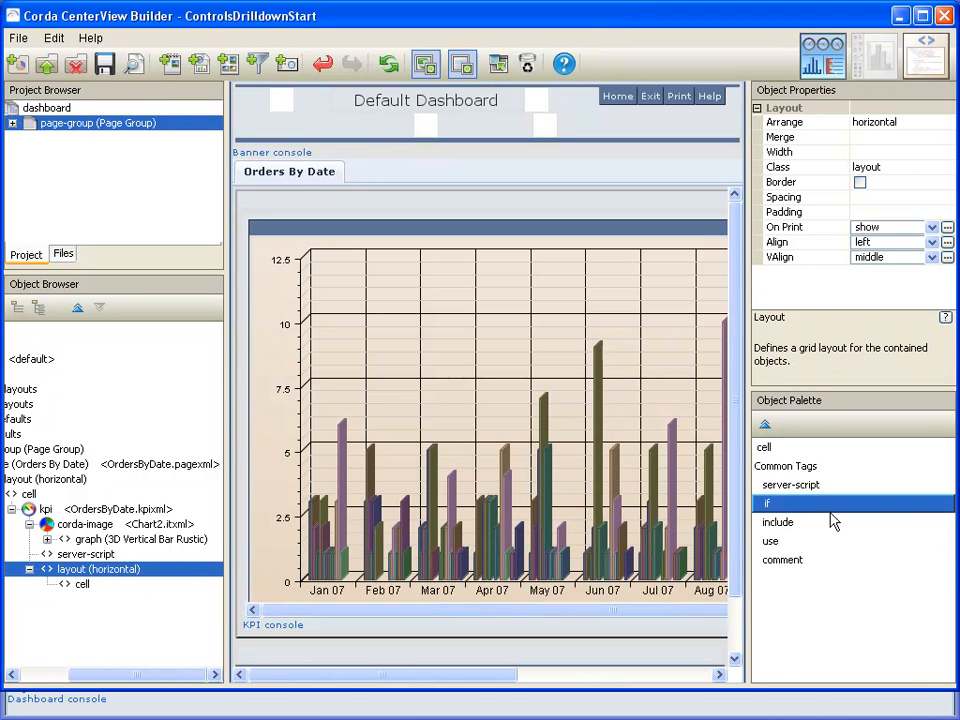
left_click(765, 447)
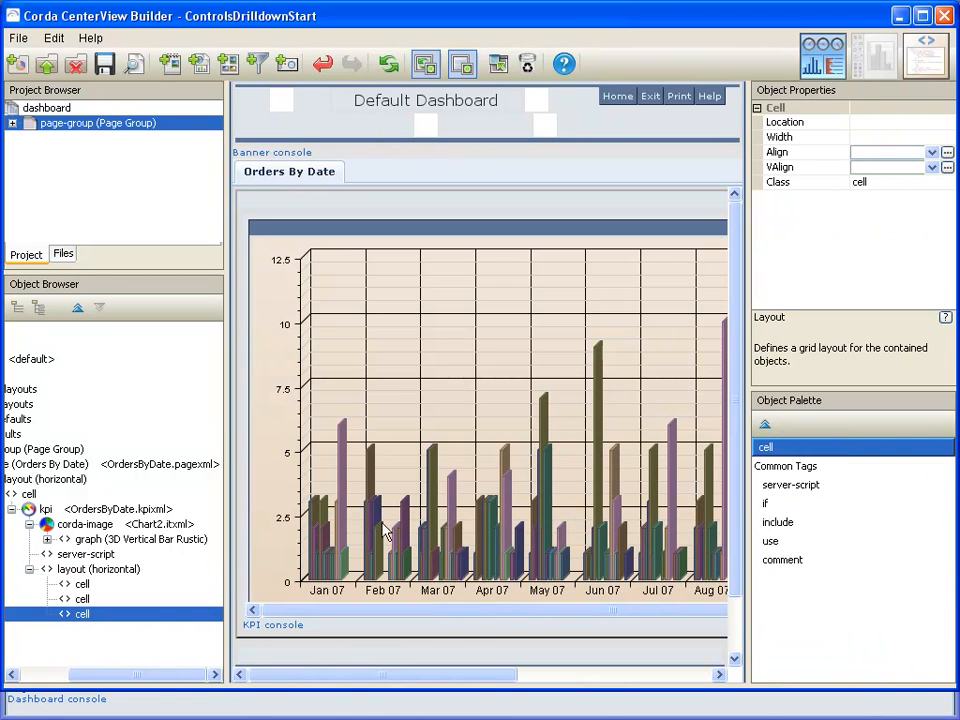
left_click(98, 568)
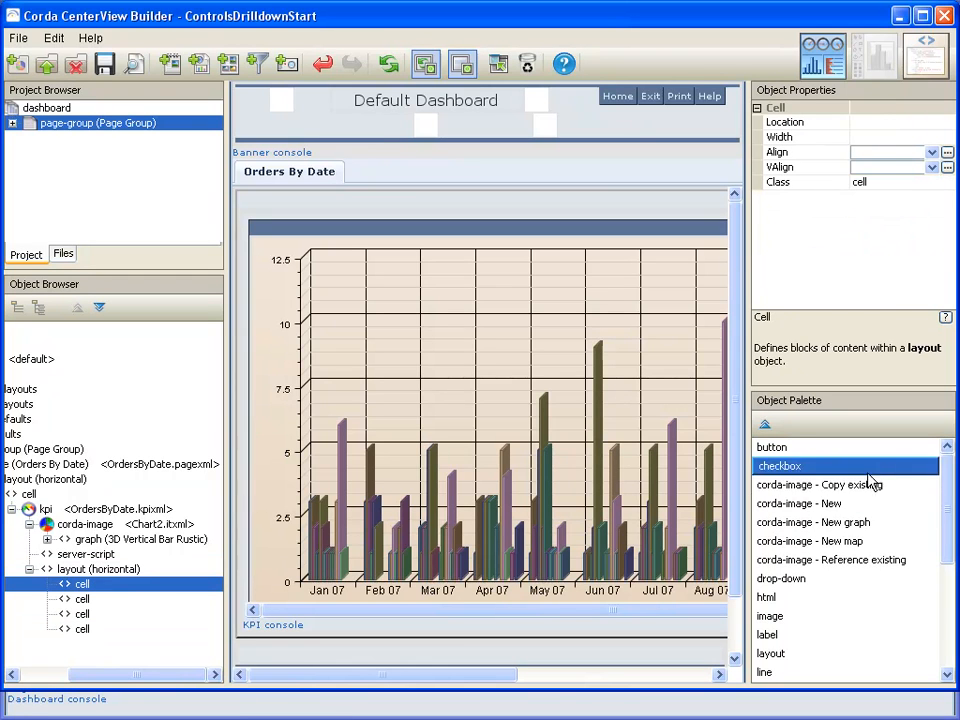
Add a label to the first cell reading 'Begin Date'
left_click(769, 634)
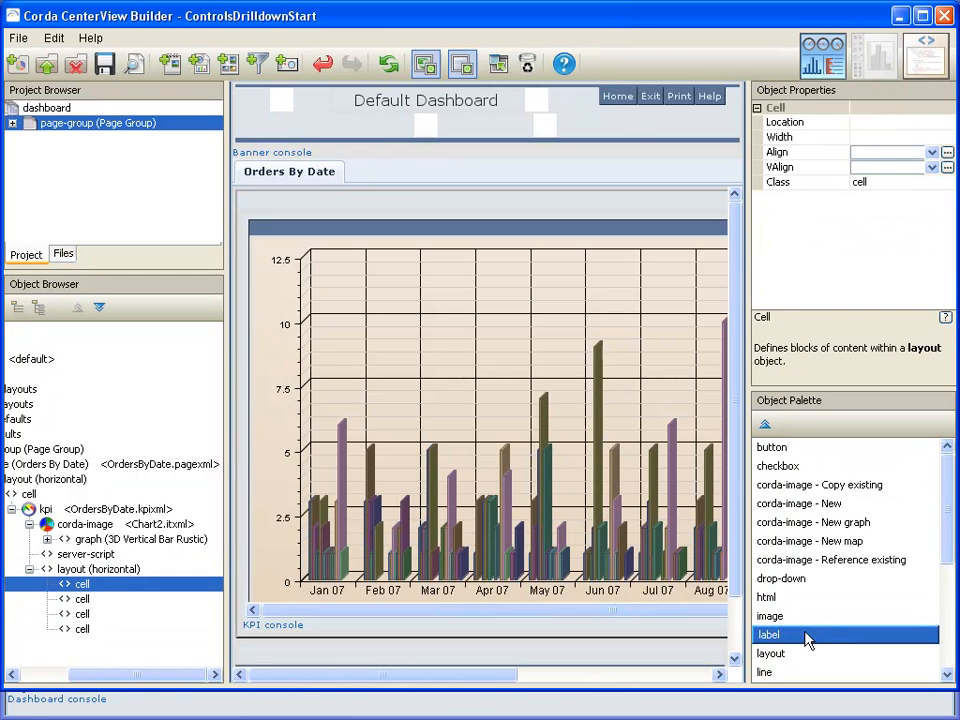
double_click(769, 634)
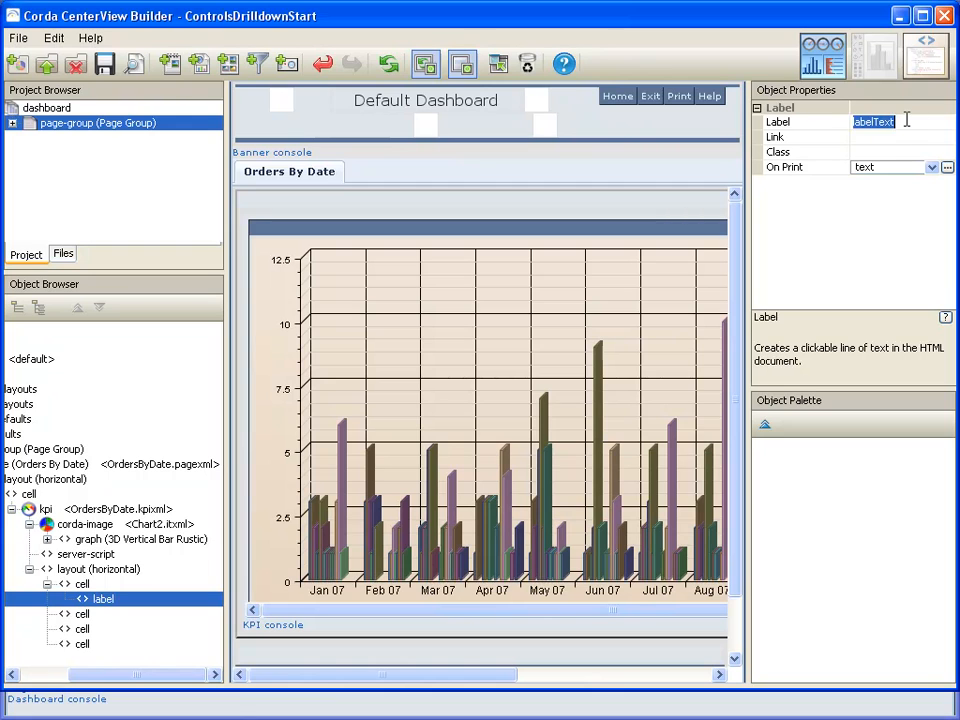
type("Begin Date")
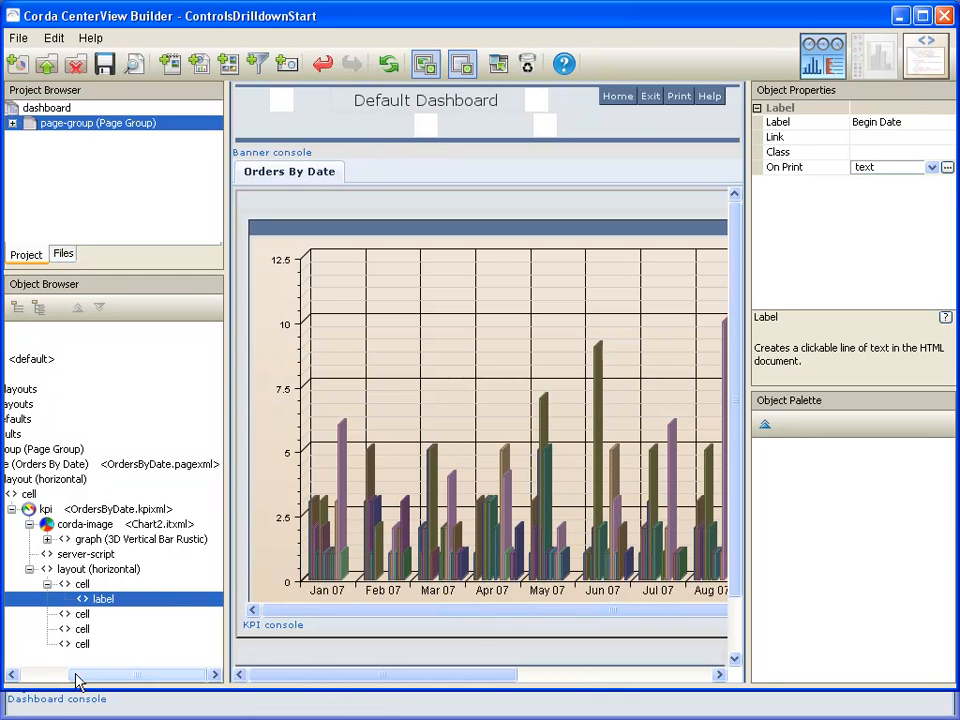
left_click(82, 613)
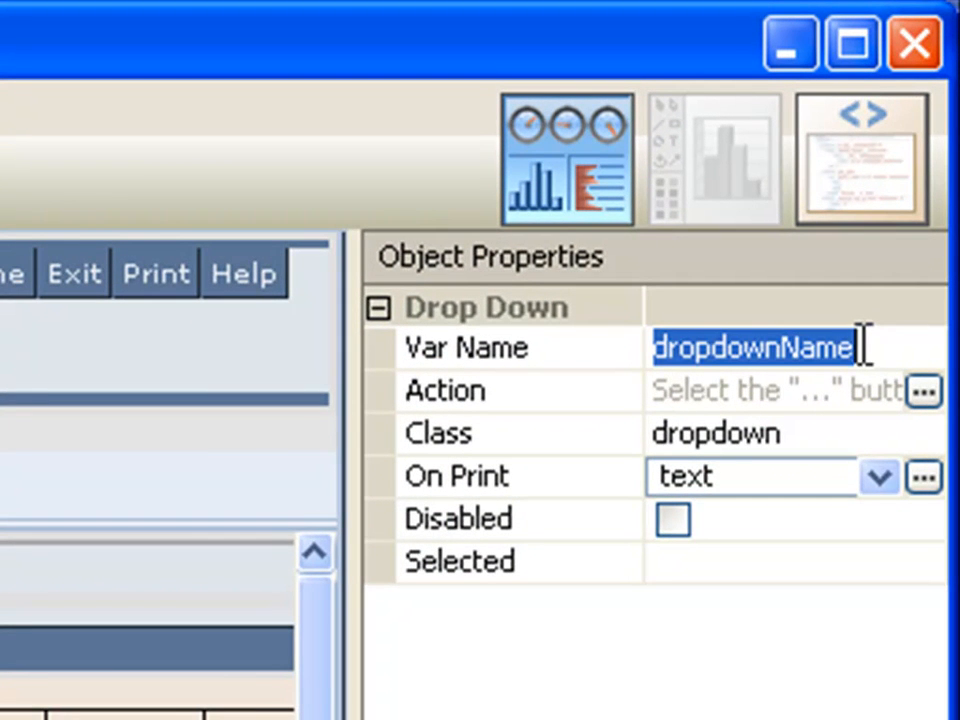
Set the drop-down's Var Name to request.begindate with a drill action updating This KPI
type("request.begi")
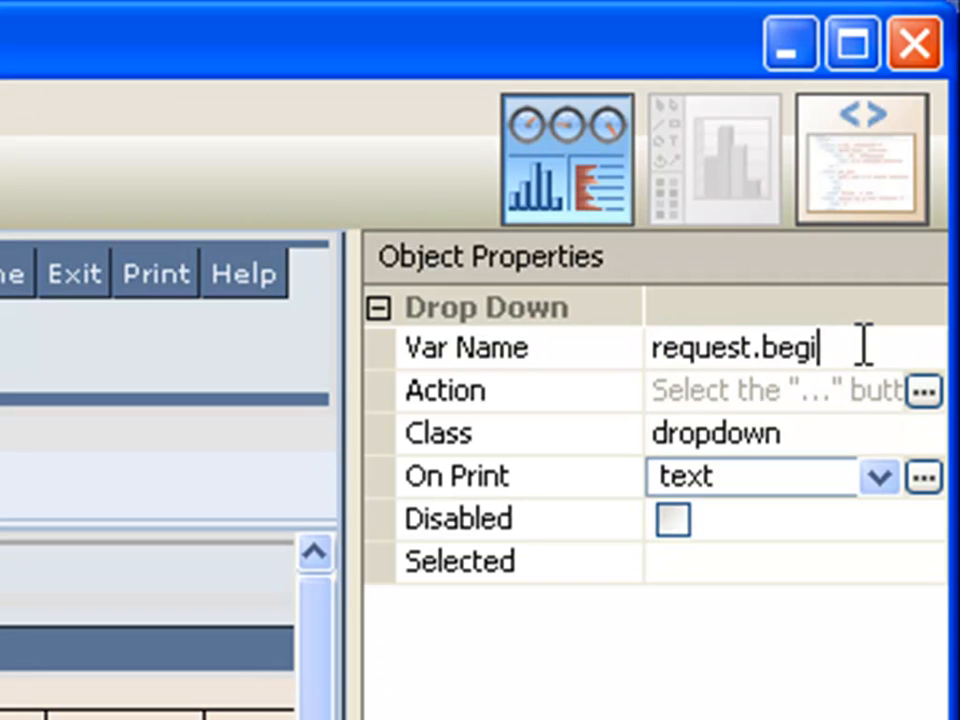
type("ndate")
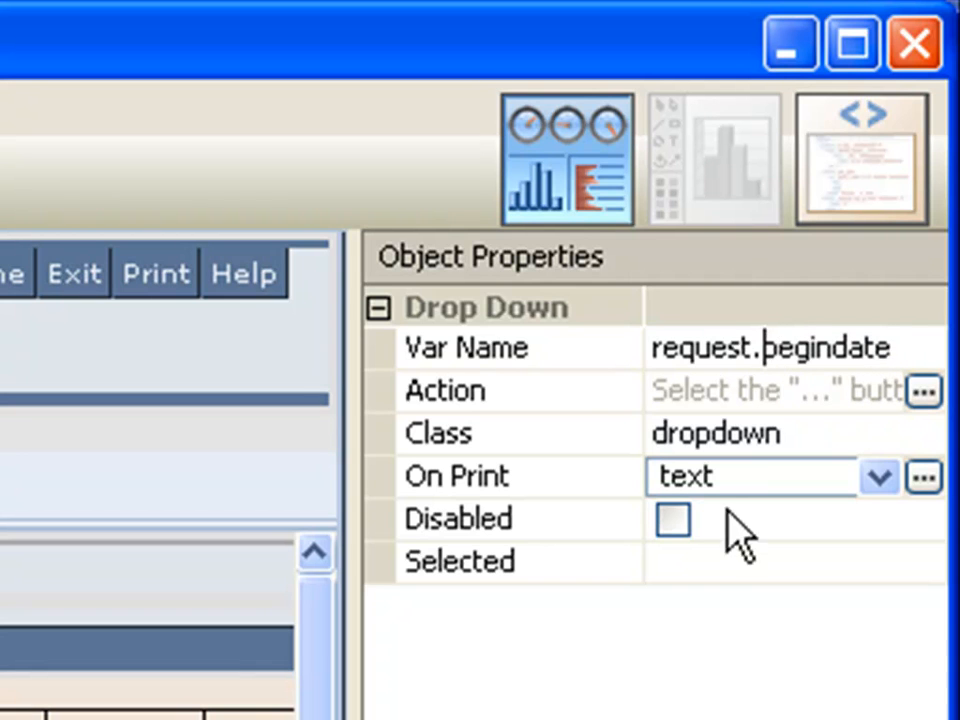
mouse_move(668, 398)
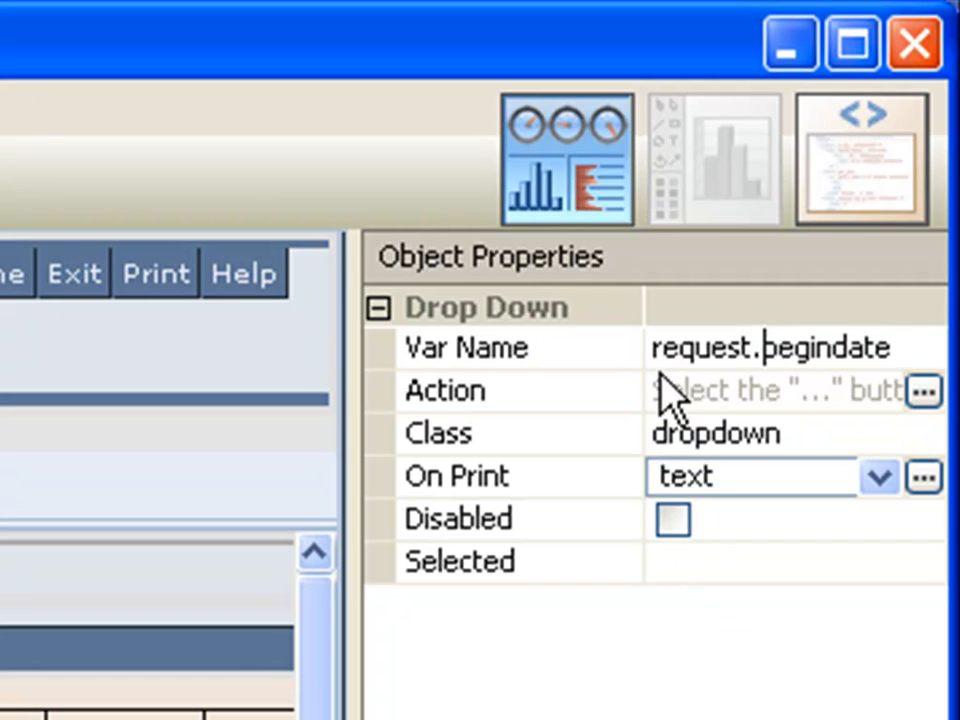
mouse_move(700, 470)
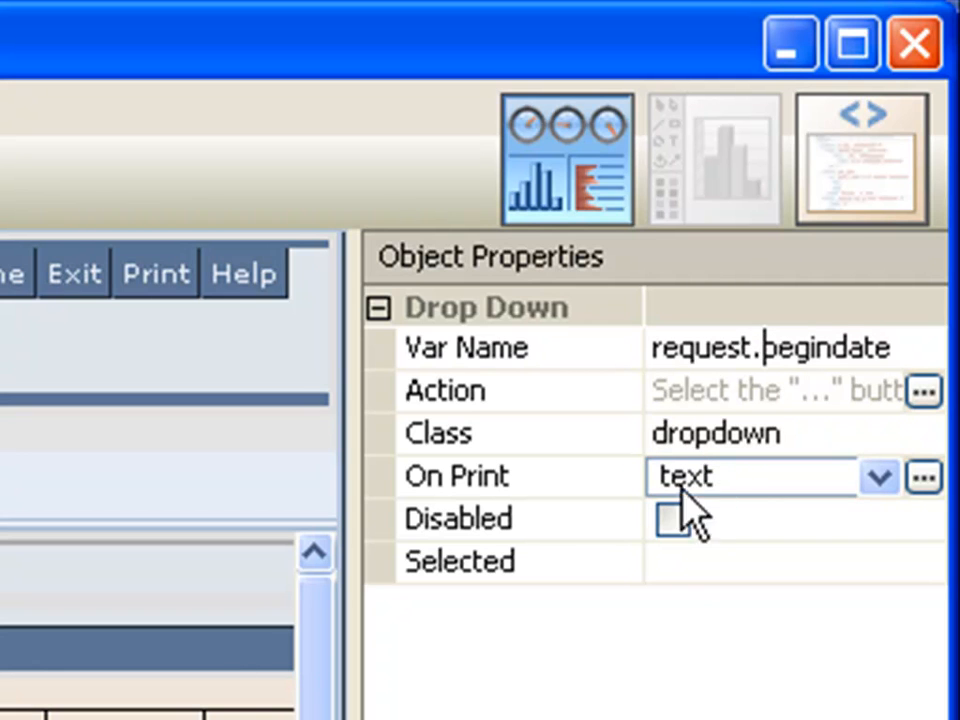
mouse_move(435, 385)
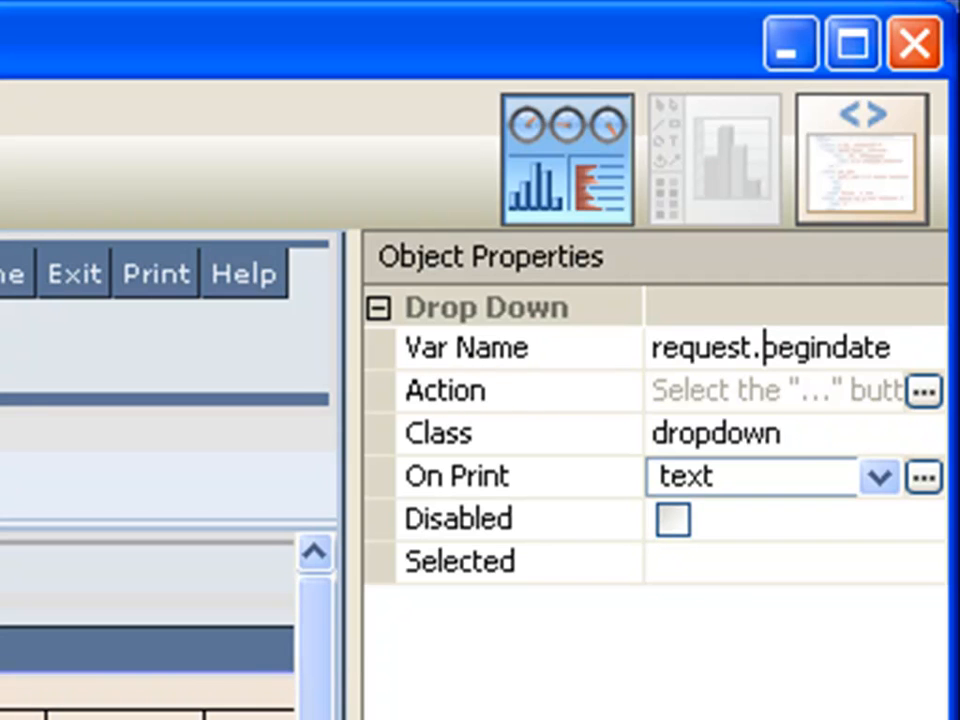
mouse_move(425, 545)
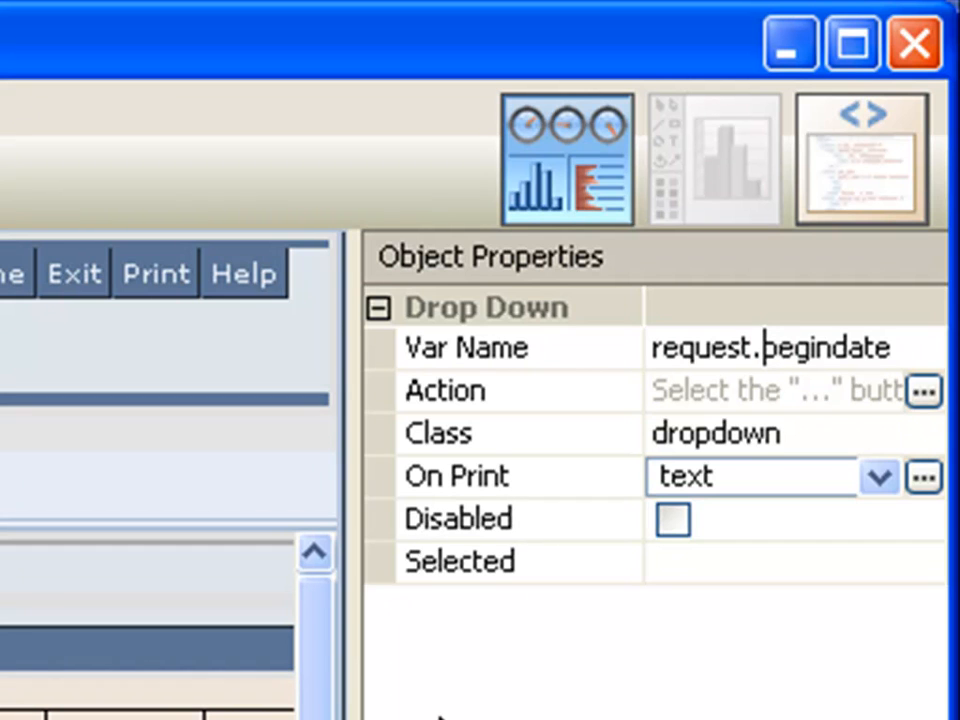
mouse_move(765, 450)
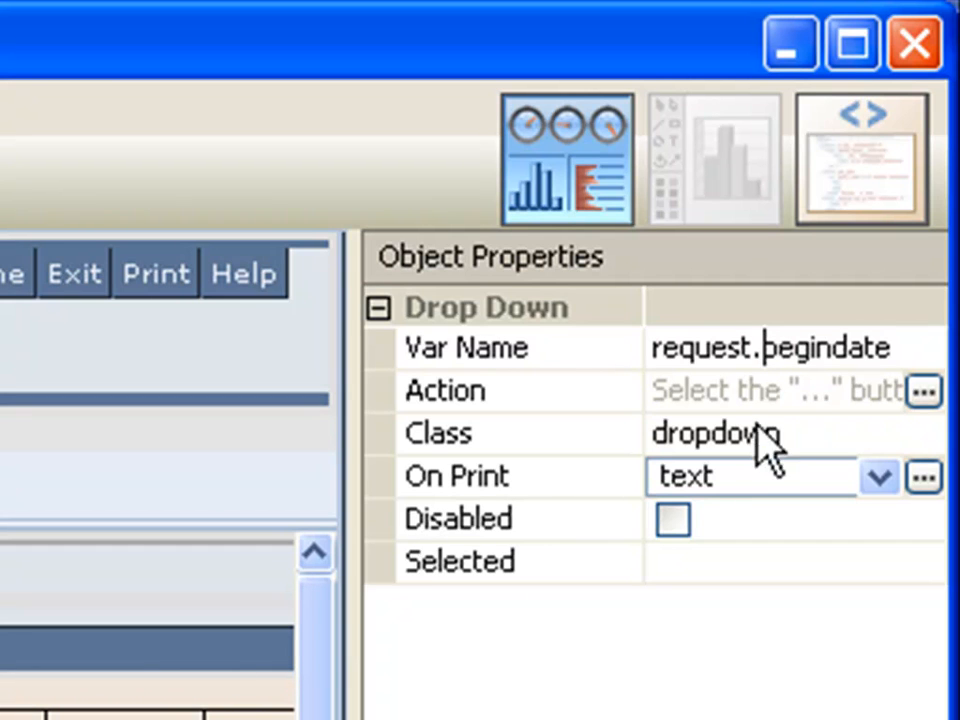
mouse_move(755, 465)
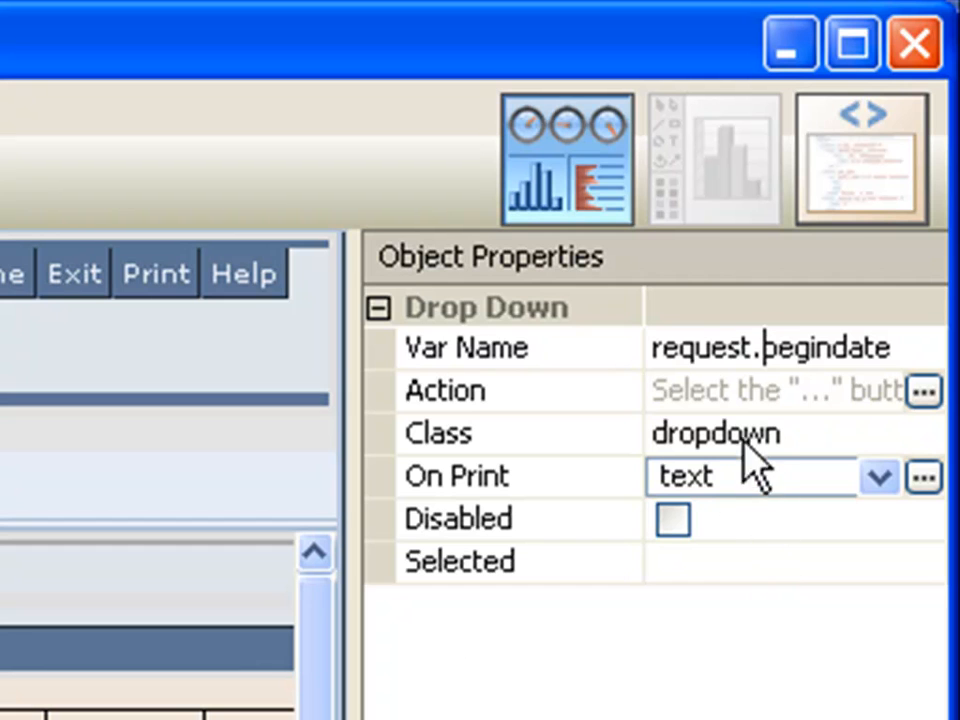
mouse_move(780, 635)
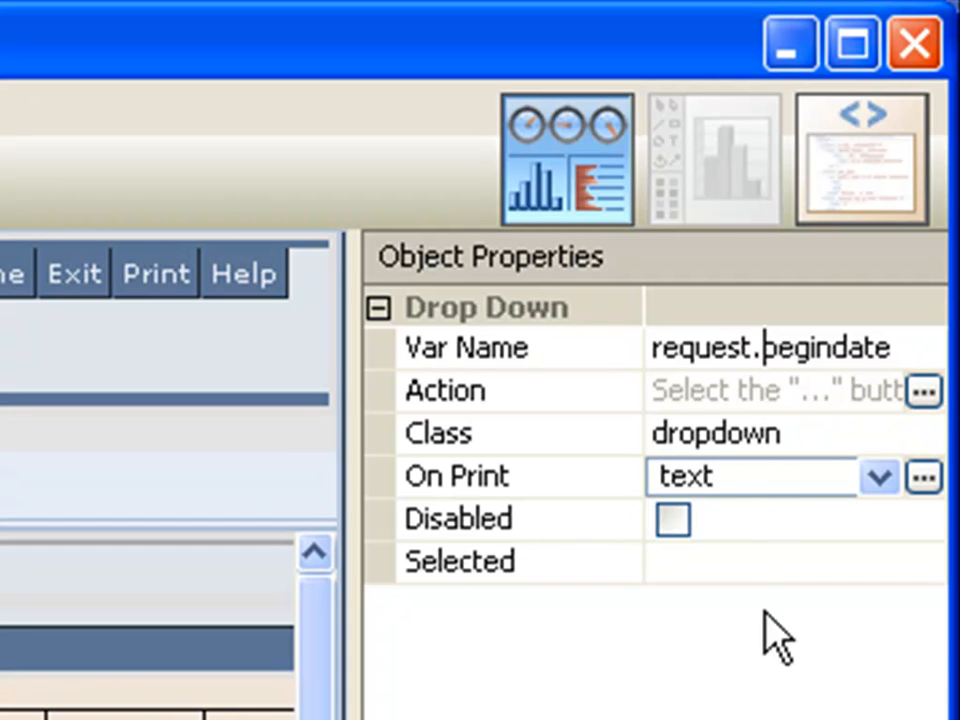
mouse_move(925, 410)
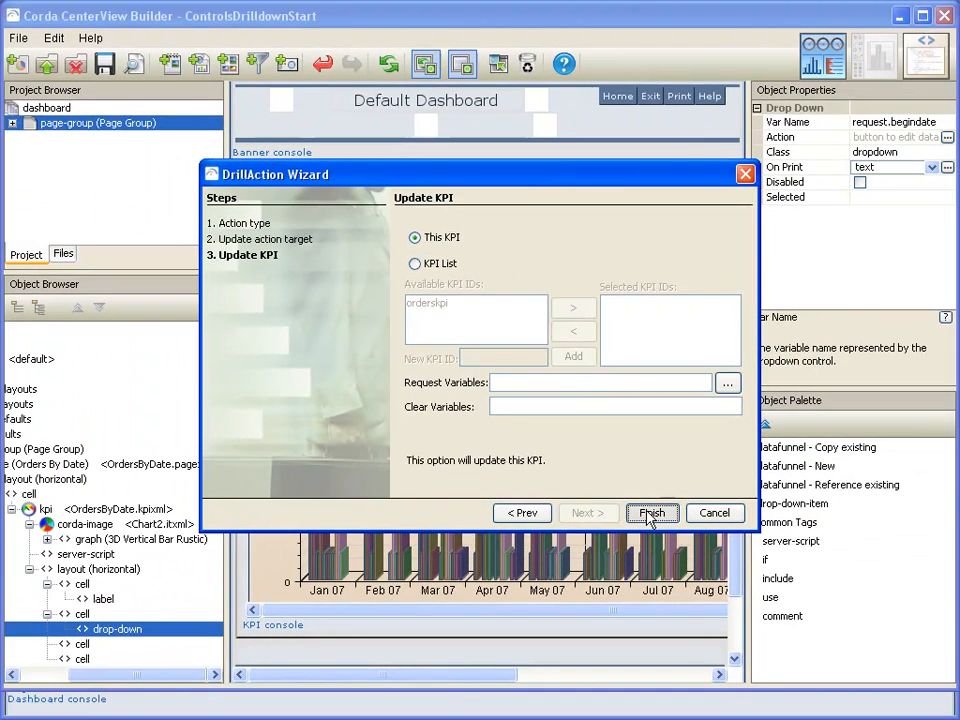
left_click(652, 512)
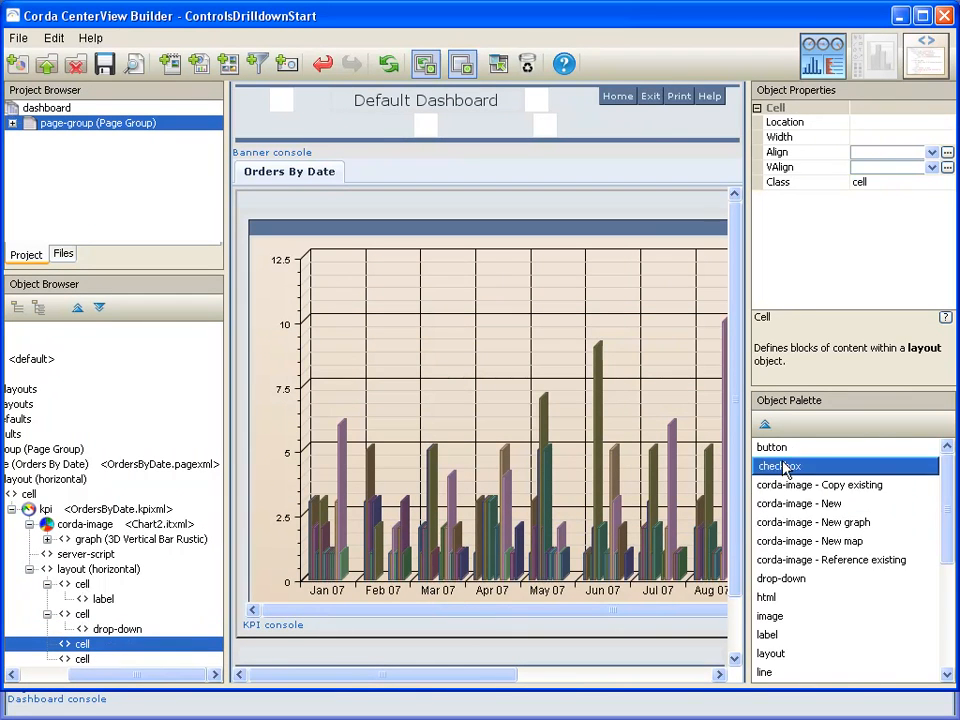
Add an 'End Date' label in the third cell and select the fourth cell
left_click(772, 653)
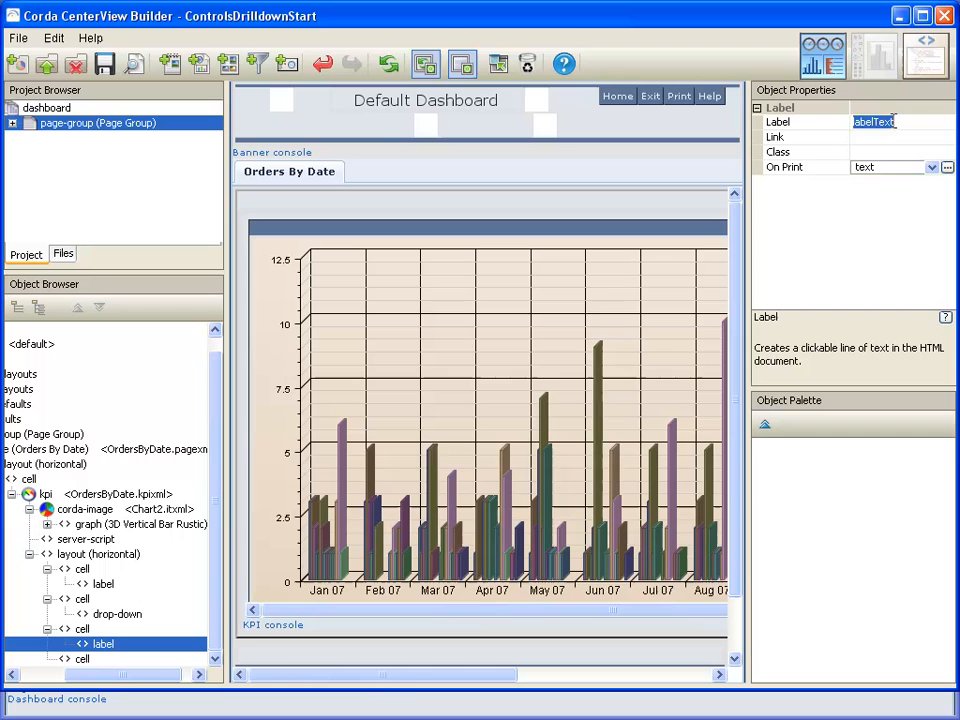
type("End Date")
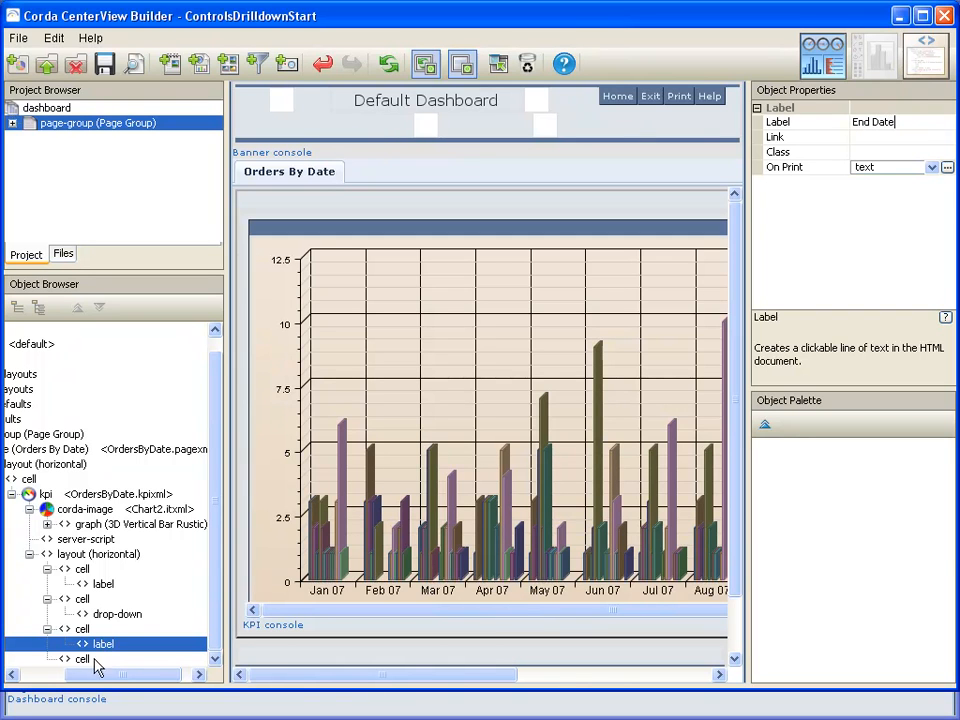
left_click(82, 658)
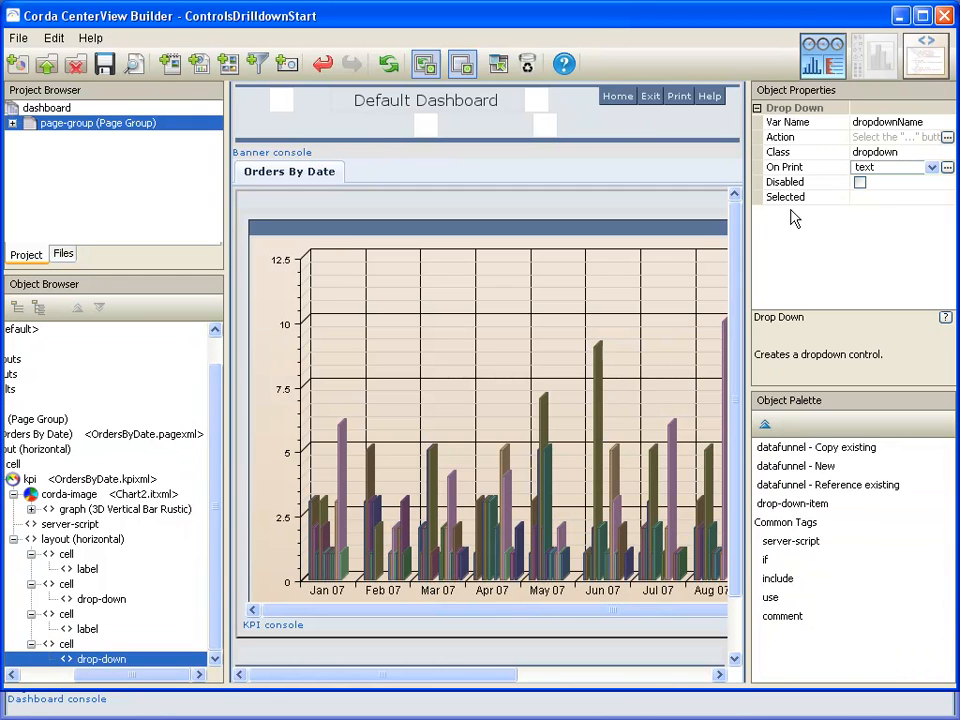
mouse_move(947, 140)
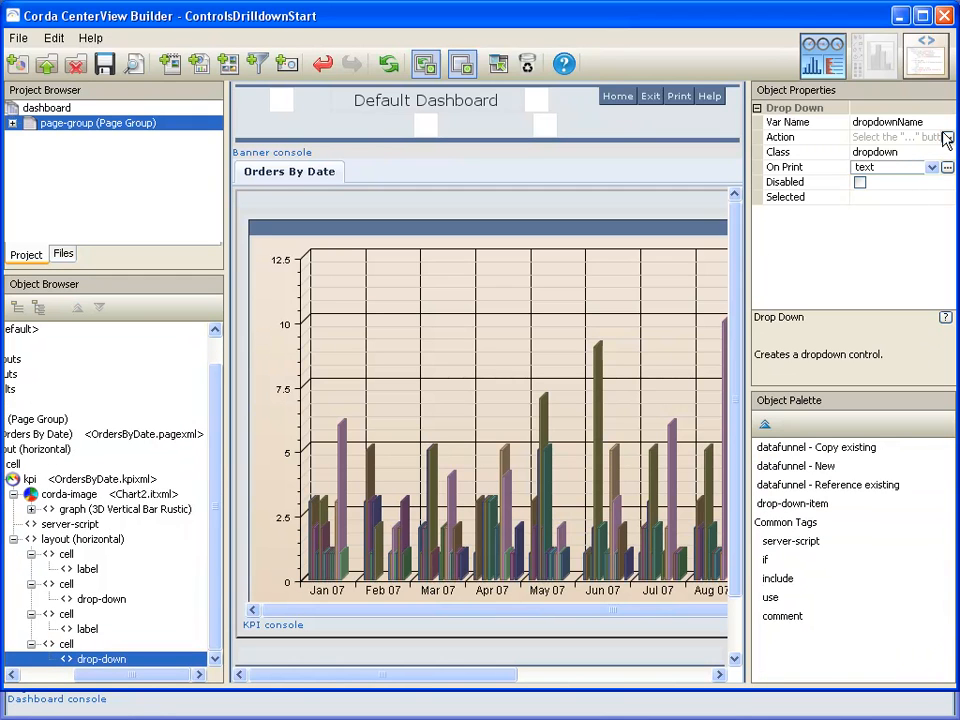
Give the second drop-down a This KPI update action and Var Name request.enddate
left_click(947, 137)
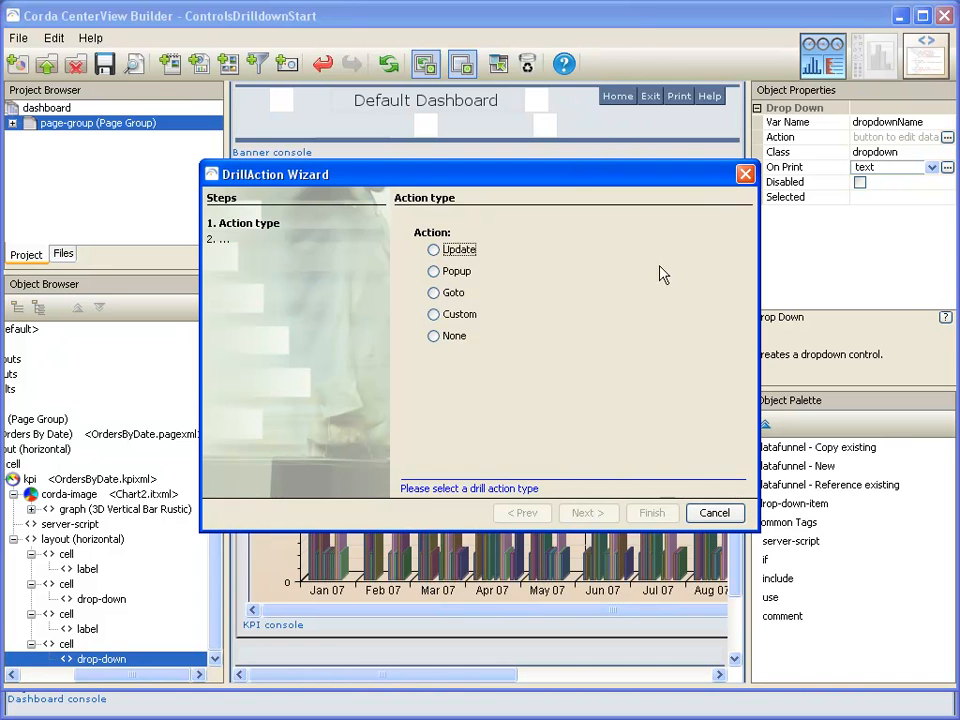
left_click(588, 512)
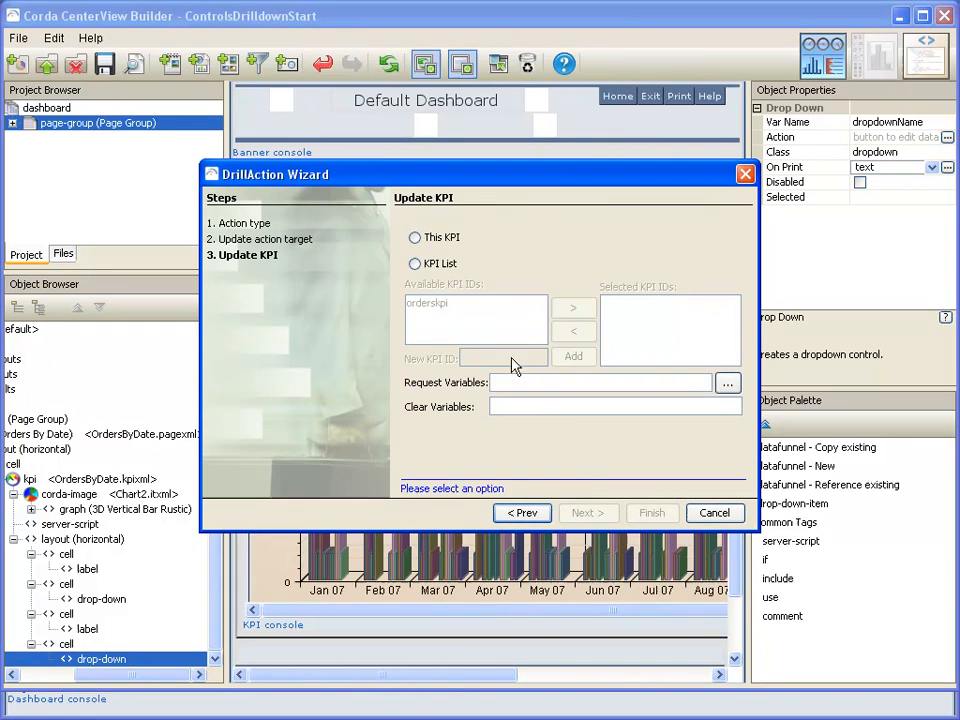
left_click(415, 237)
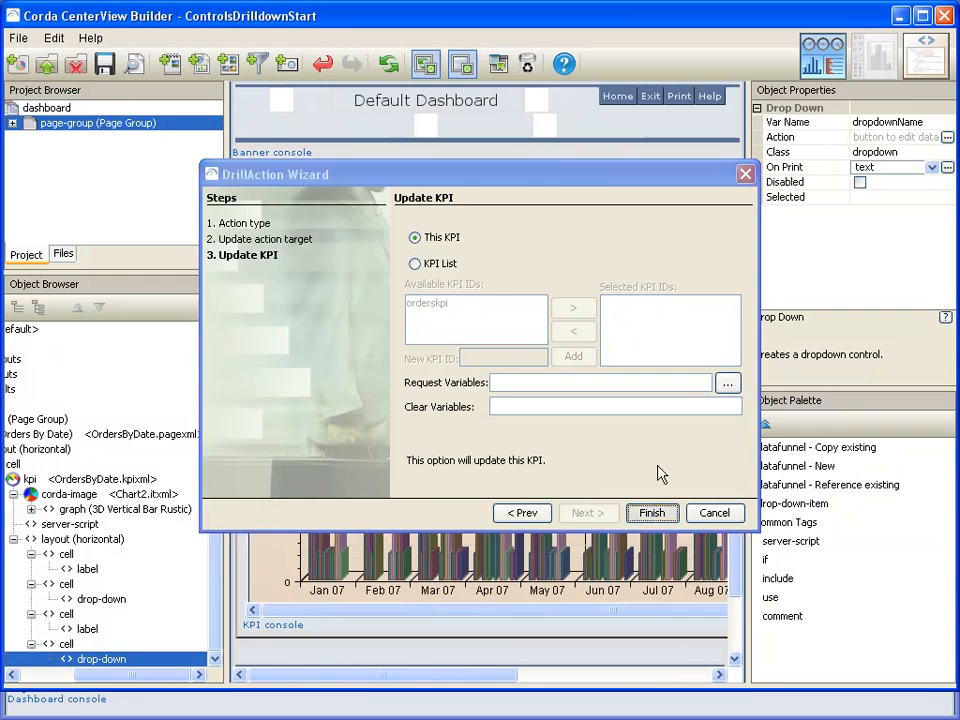
left_click(651, 512)
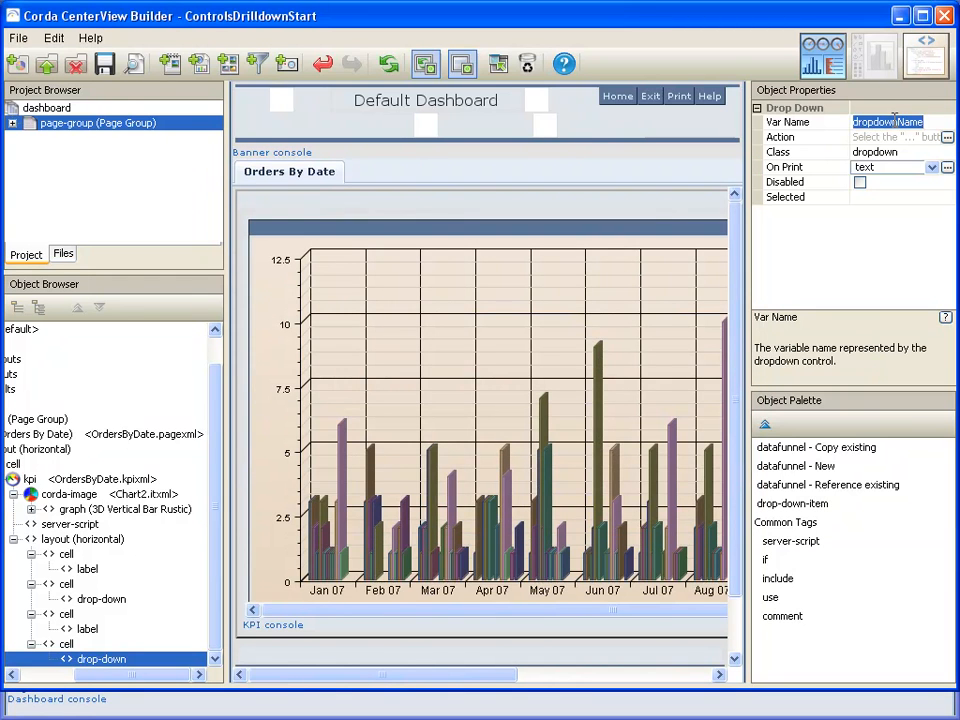
type("request.enddate")
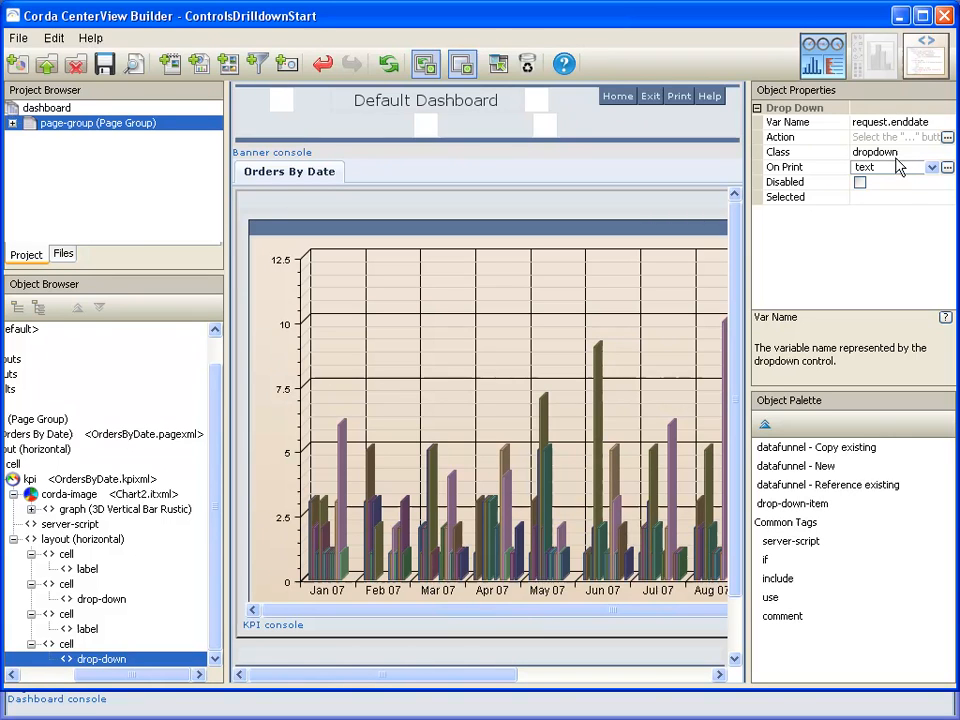
left_click(859, 182)
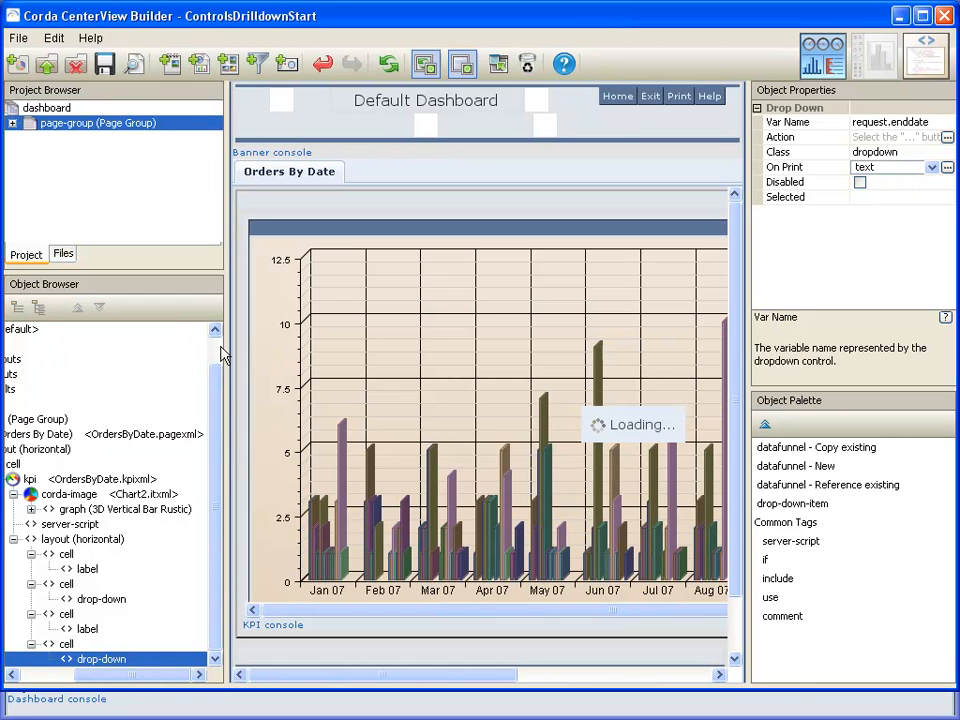
left_click(83, 539)
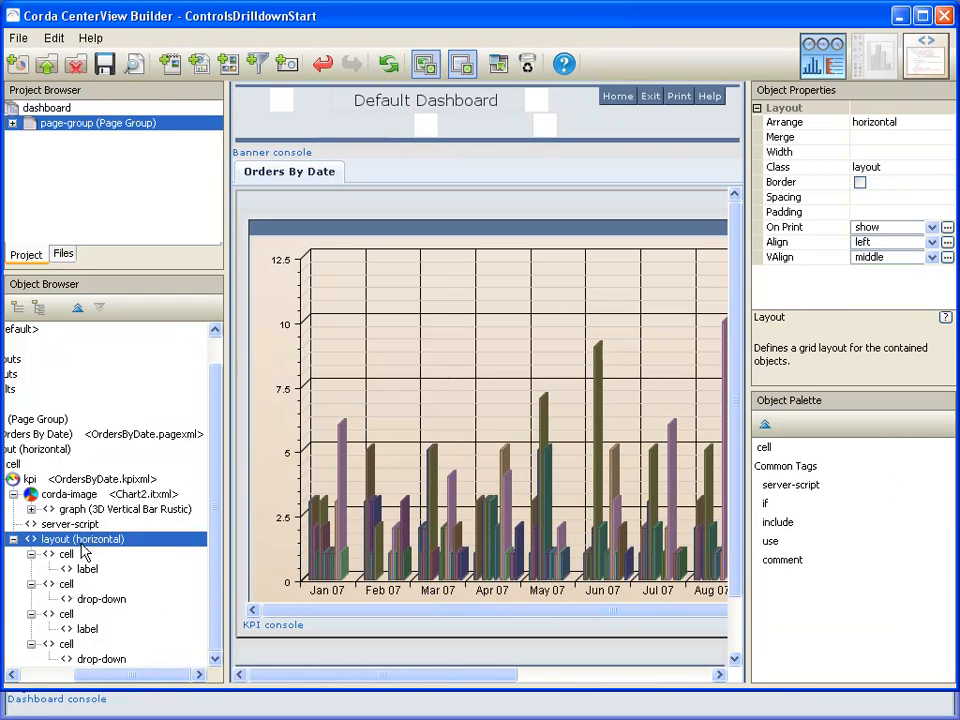
mouse_move(120, 658)
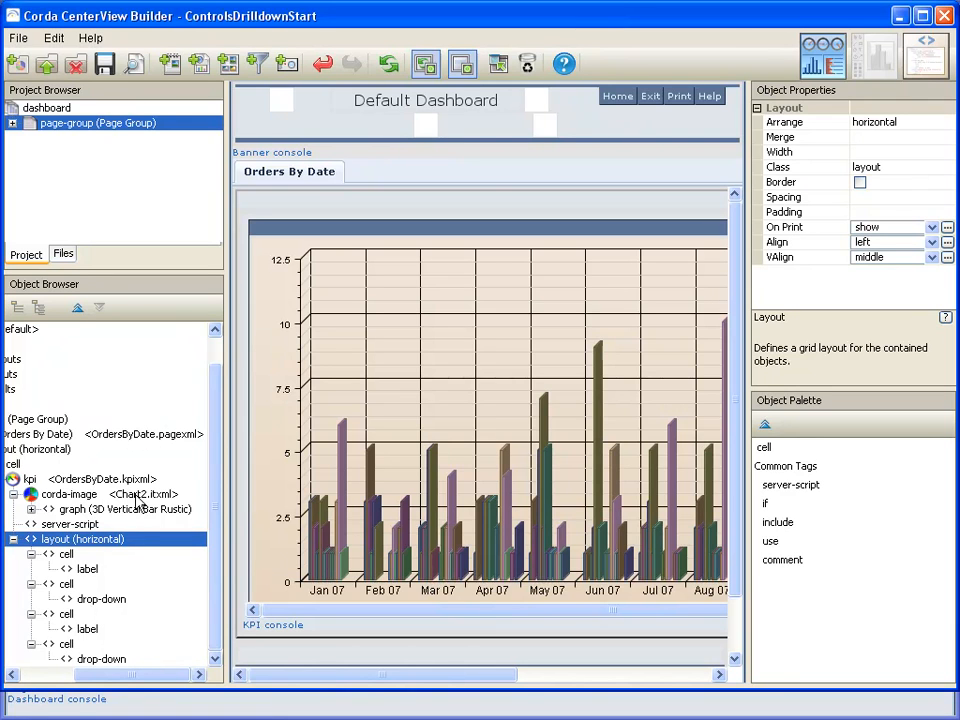
mouse_move(108, 600)
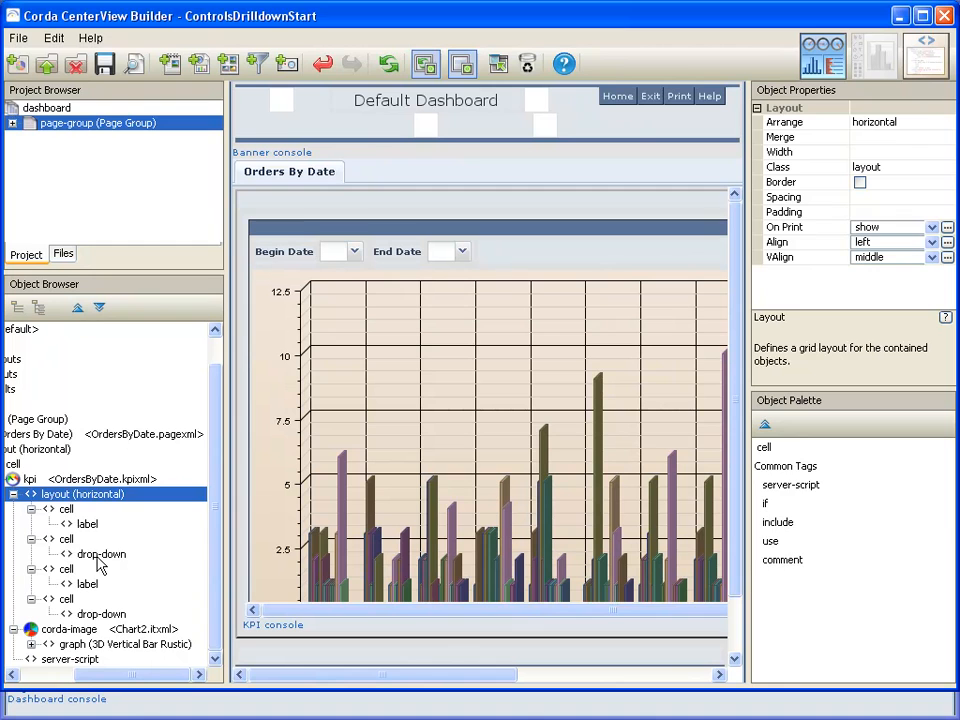
Attach the existing begindate.dfxml datafunnel to the Begin Date drop-down
left_click(101, 554)
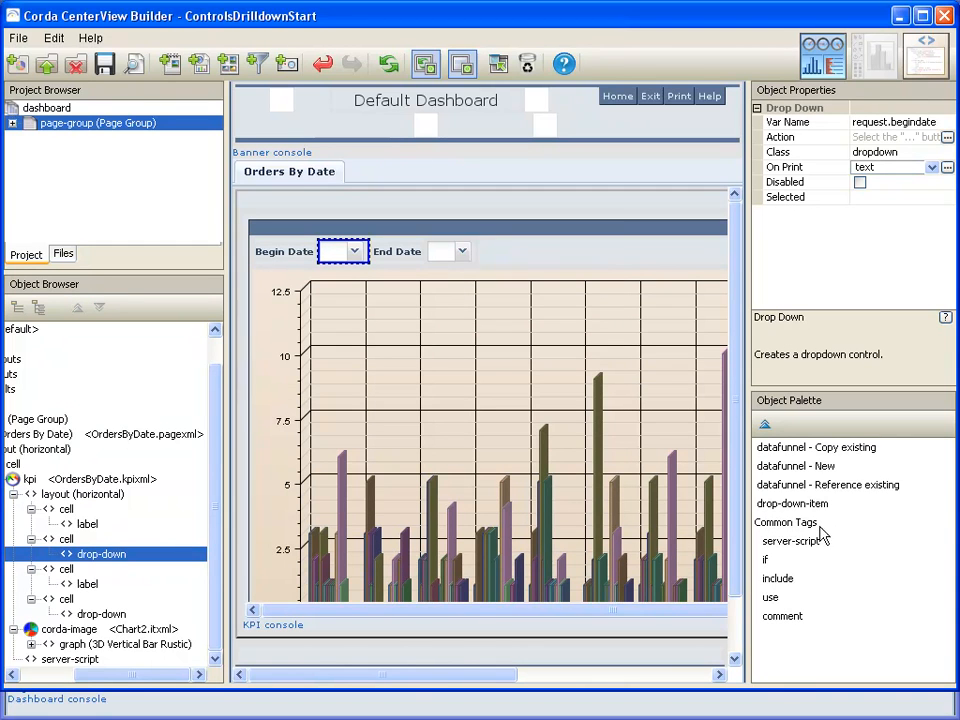
mouse_move(818, 535)
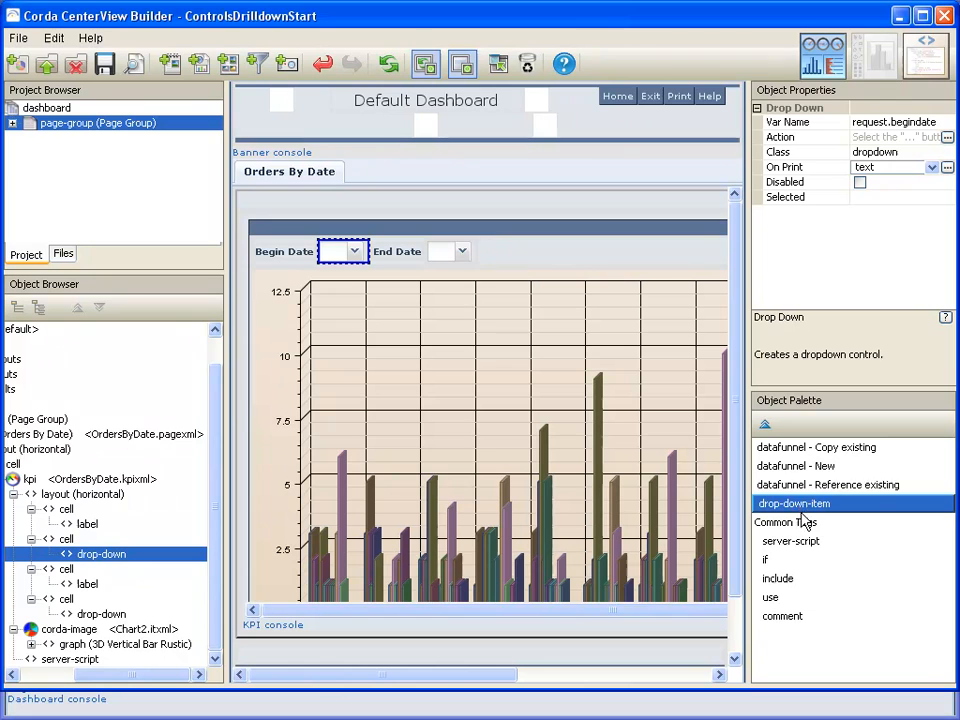
mouse_move(812, 518)
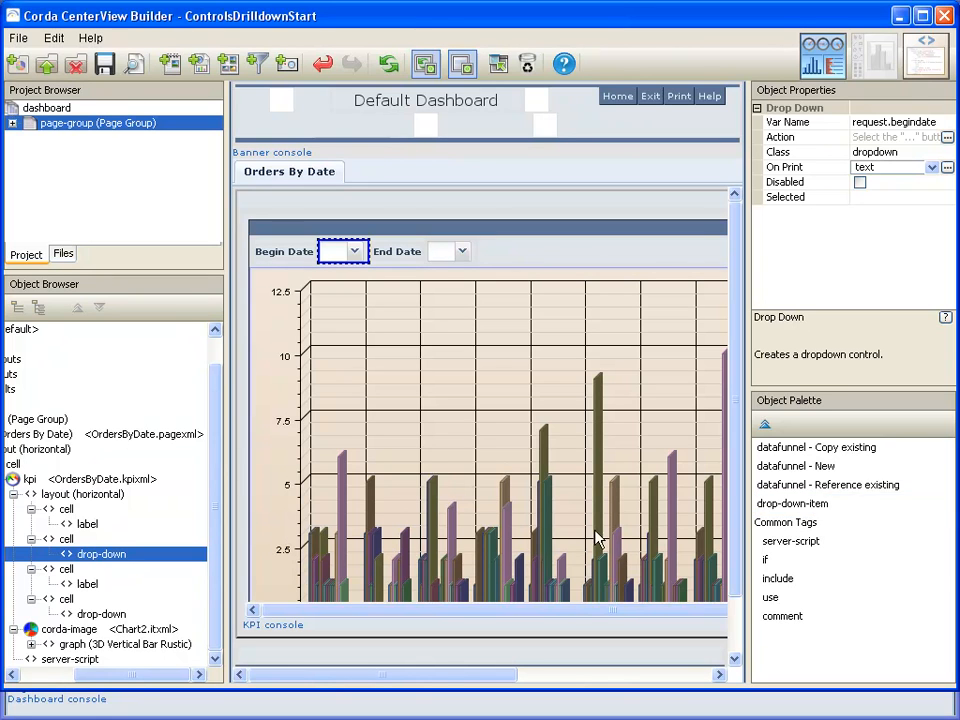
mouse_move(840, 528)
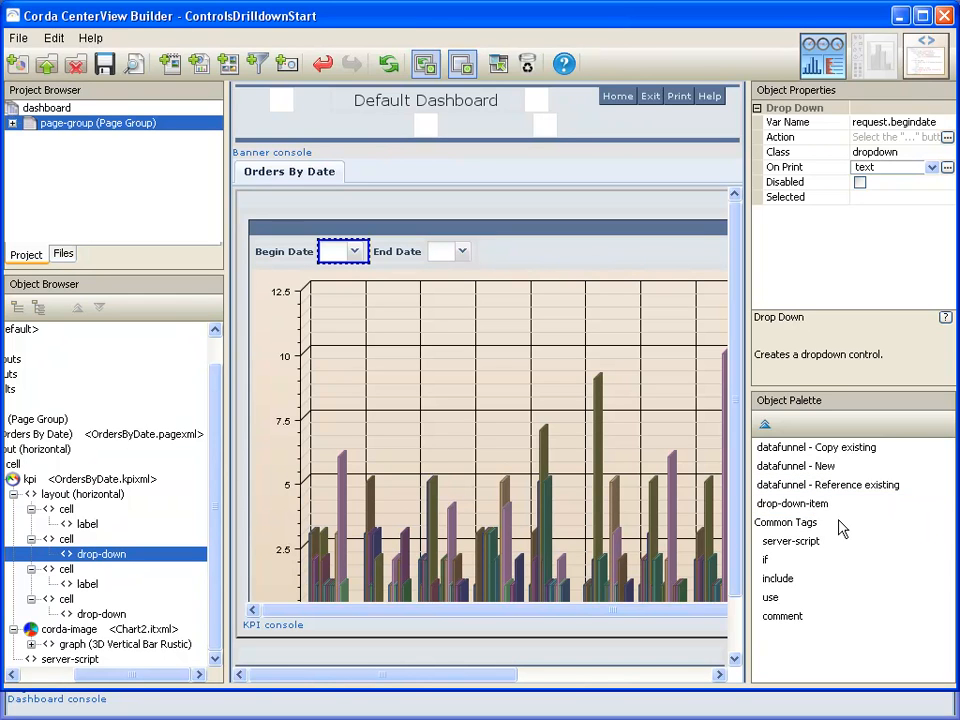
left_click(792, 503)
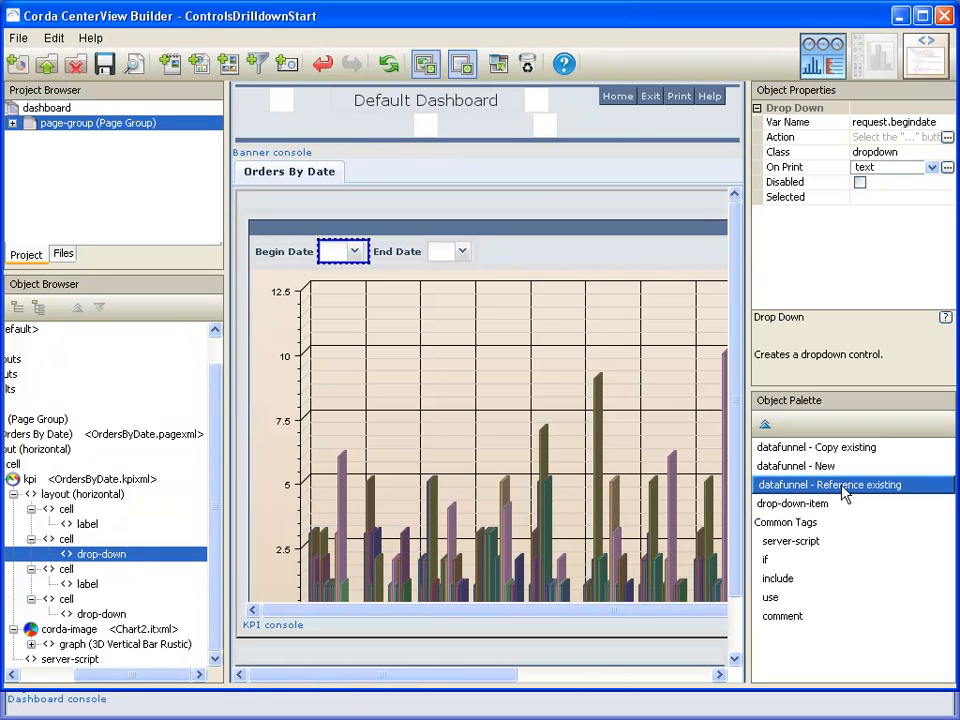
double_click(829, 484)
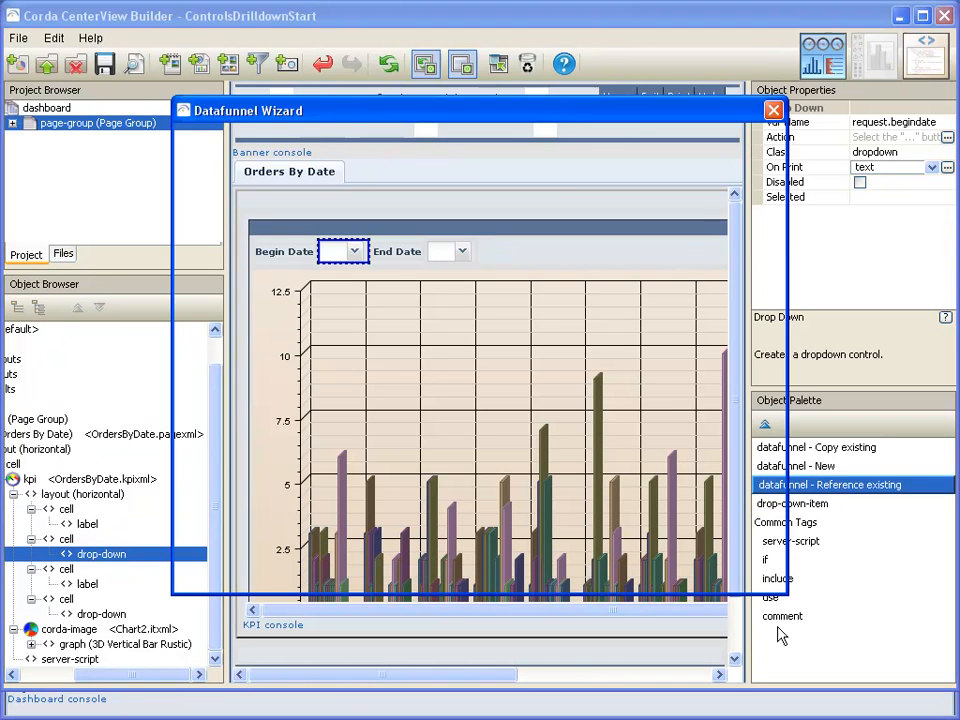
left_click(828, 485)
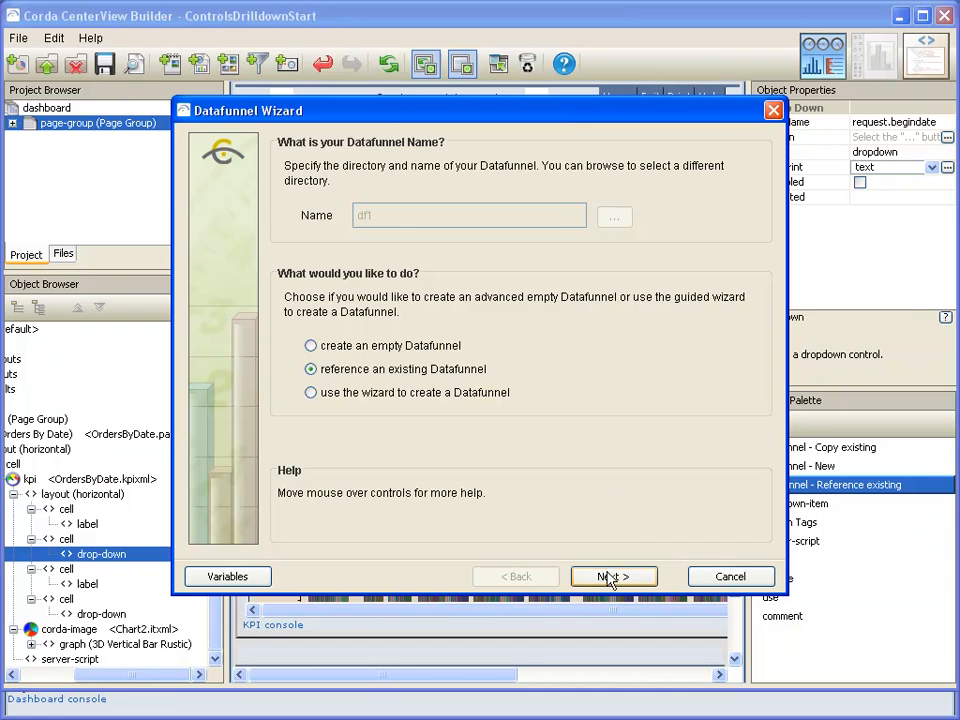
left_click(613, 576)
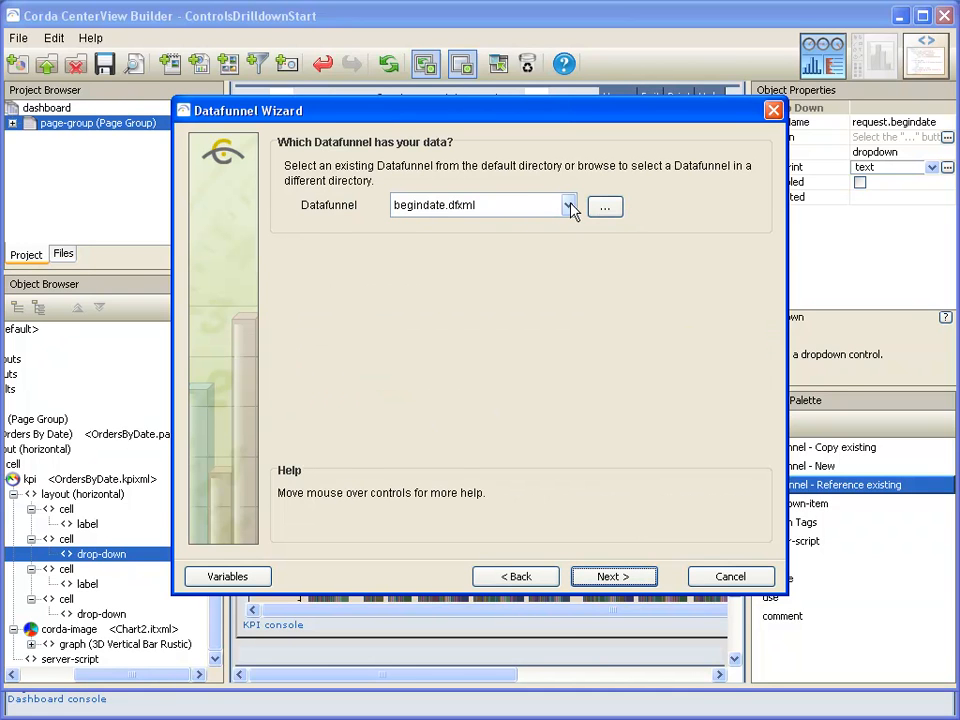
left_click(612, 576)
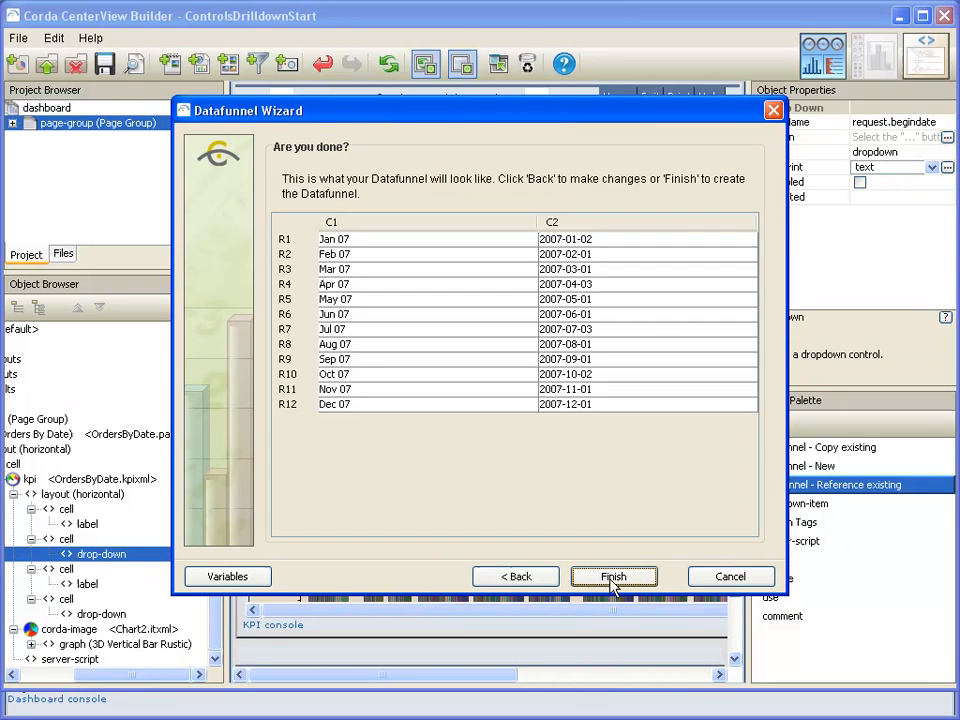
left_click(613, 576)
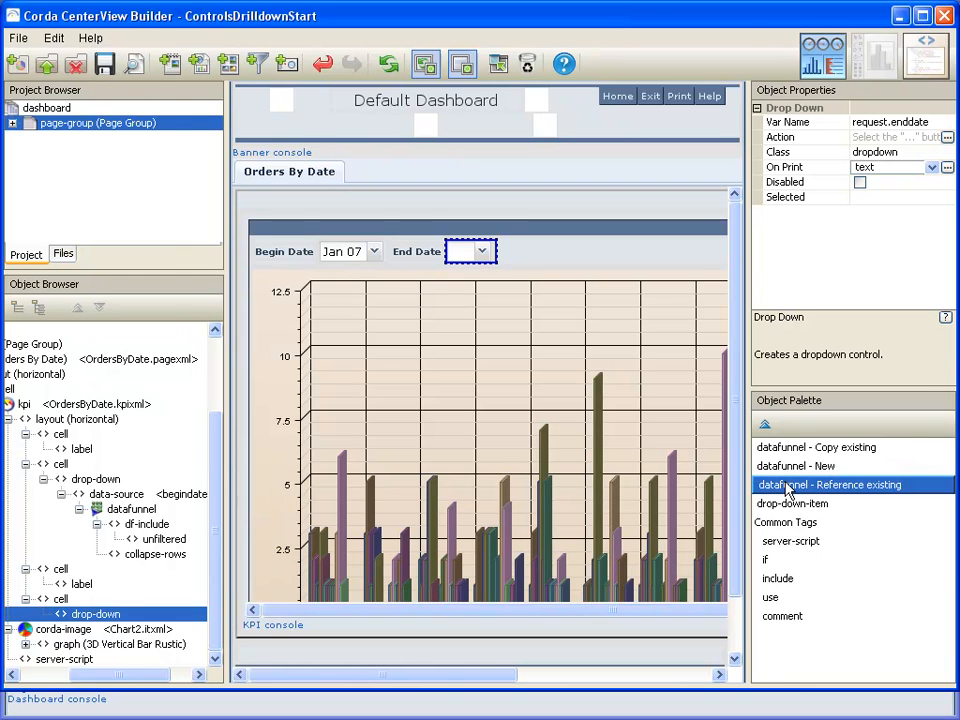
Reference the existing enddate.dfxml datafunnel from the End Date drop-down, then reselect it
double_click(828, 485)
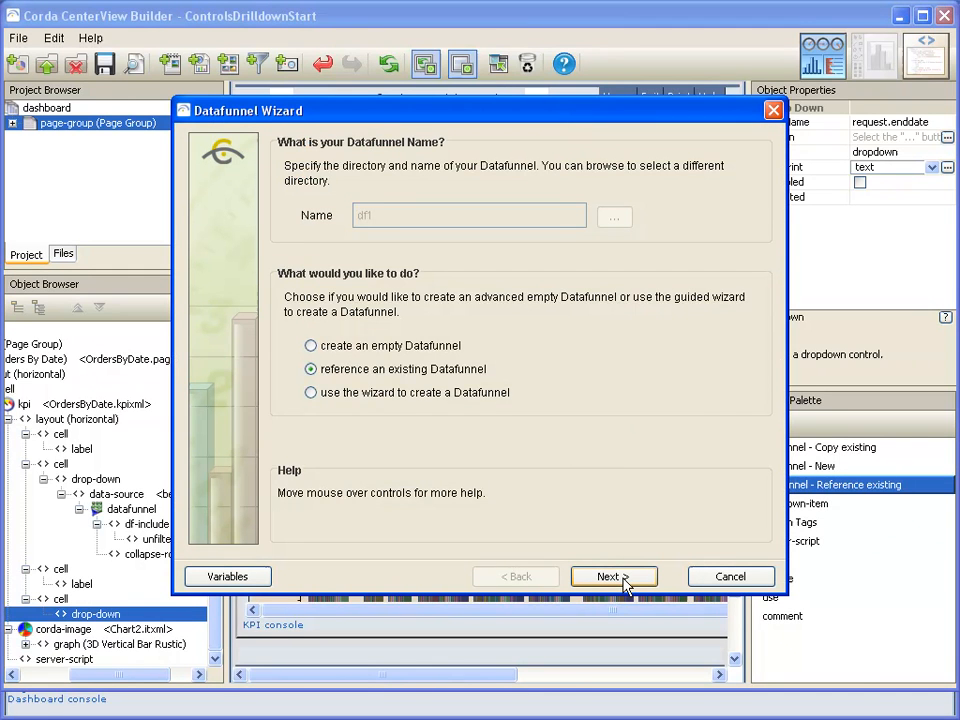
left_click(614, 576)
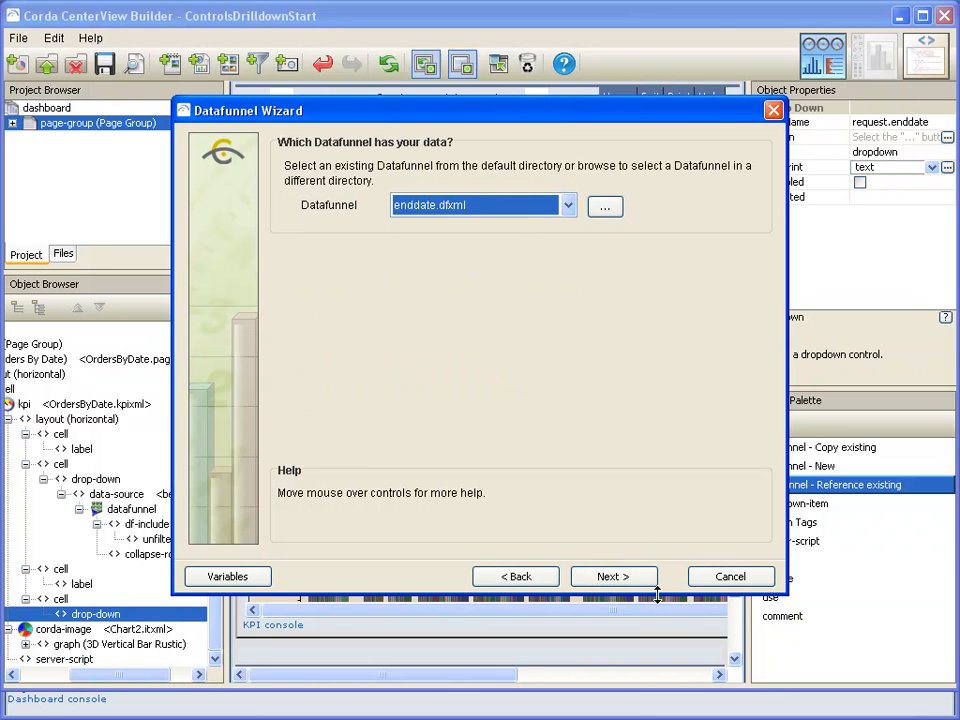
left_click(613, 576)
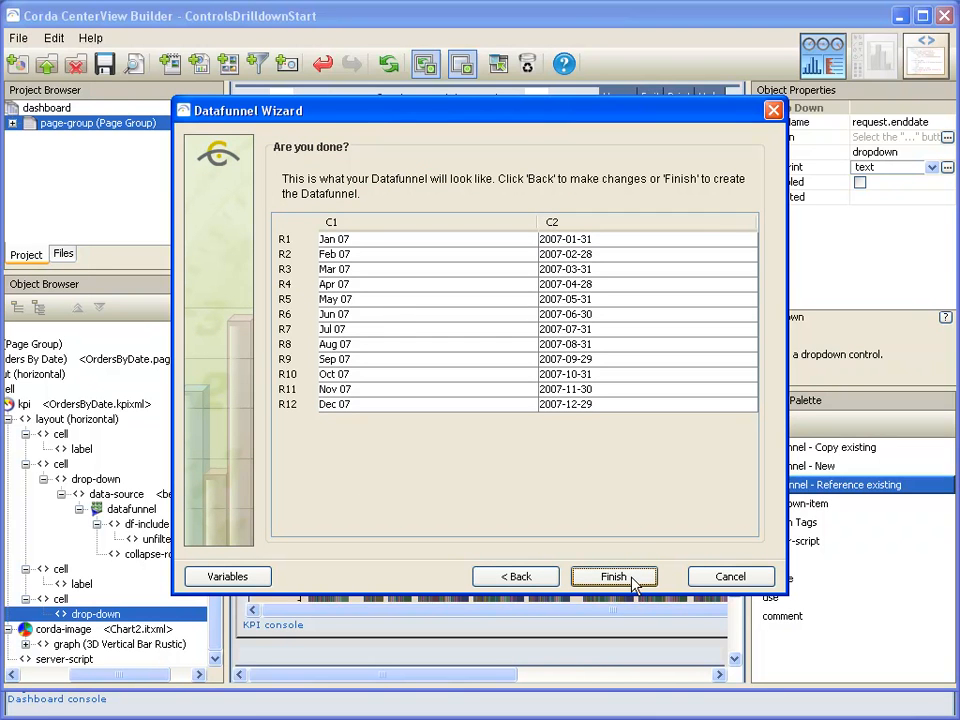
left_click(613, 576)
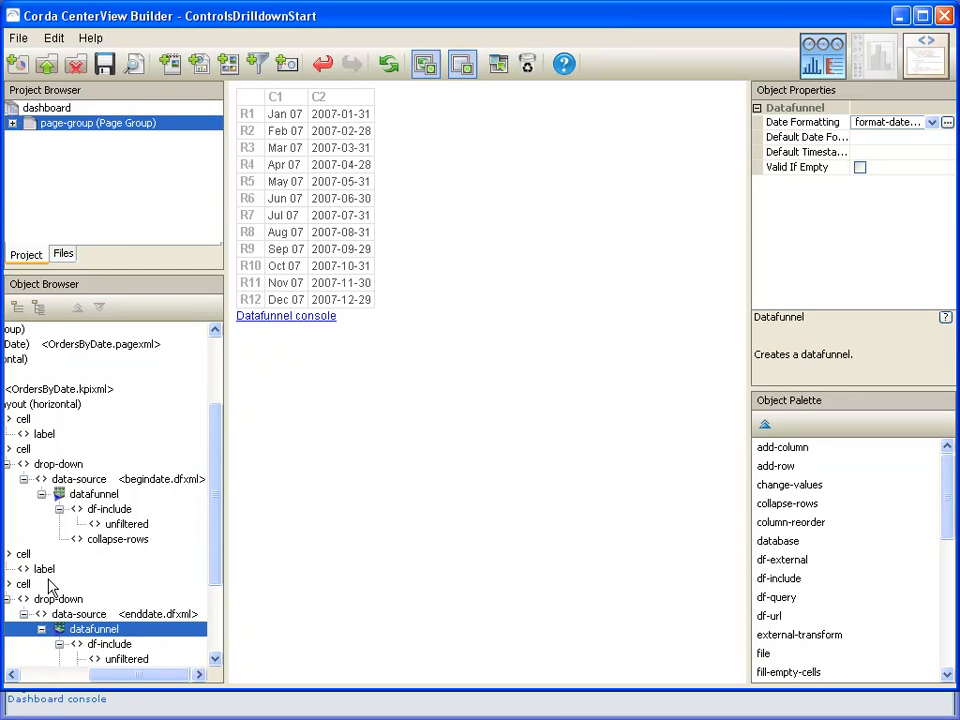
left_click(58, 598)
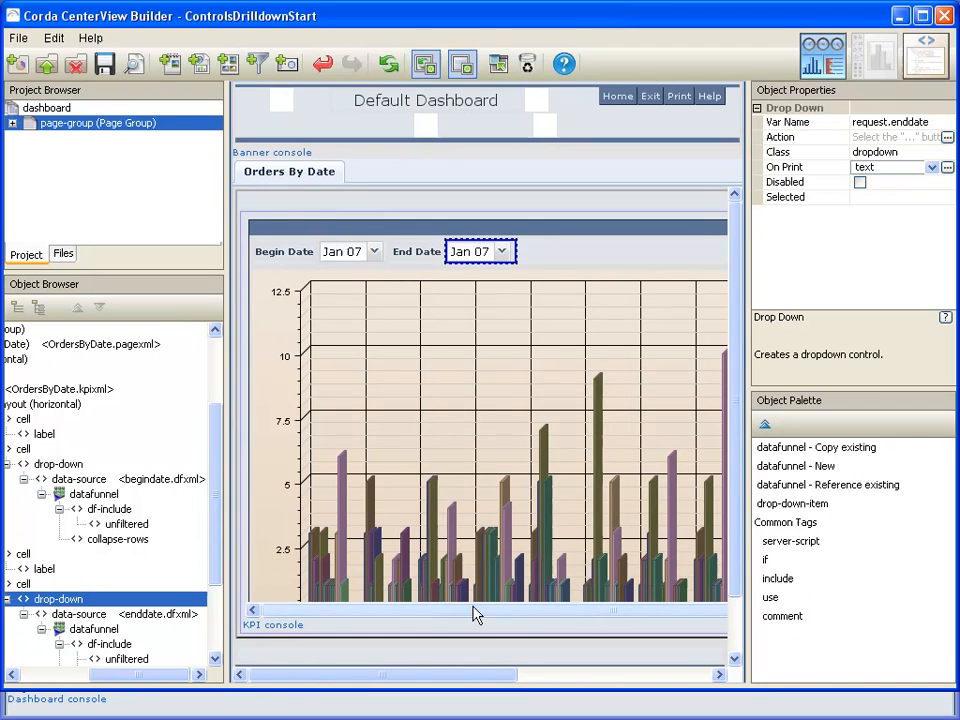
mouse_move(455, 612)
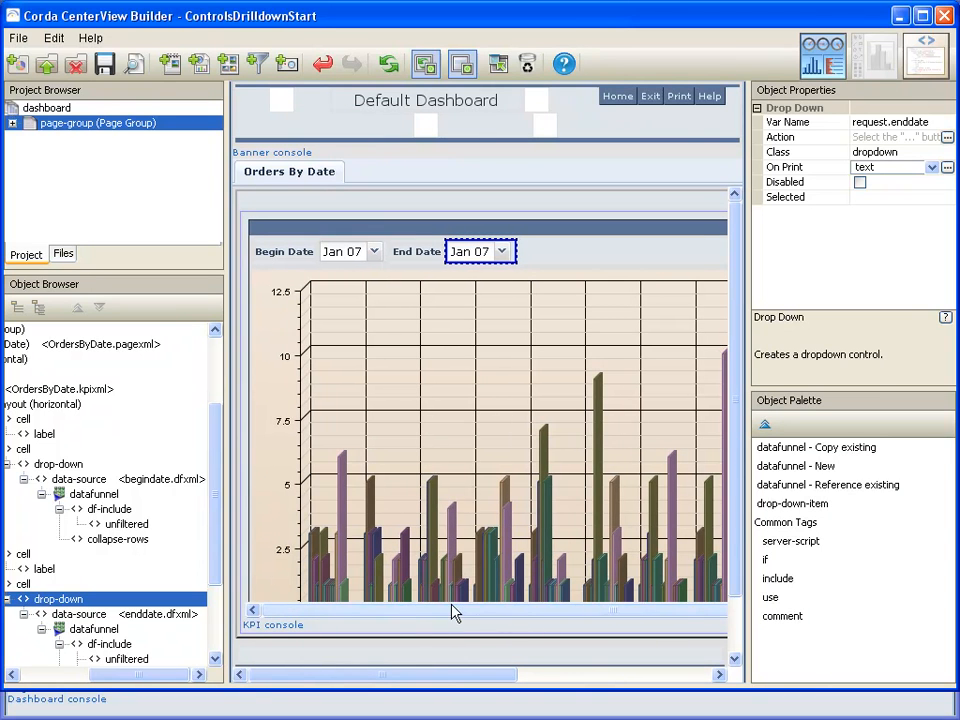
mouse_move(368, 505)
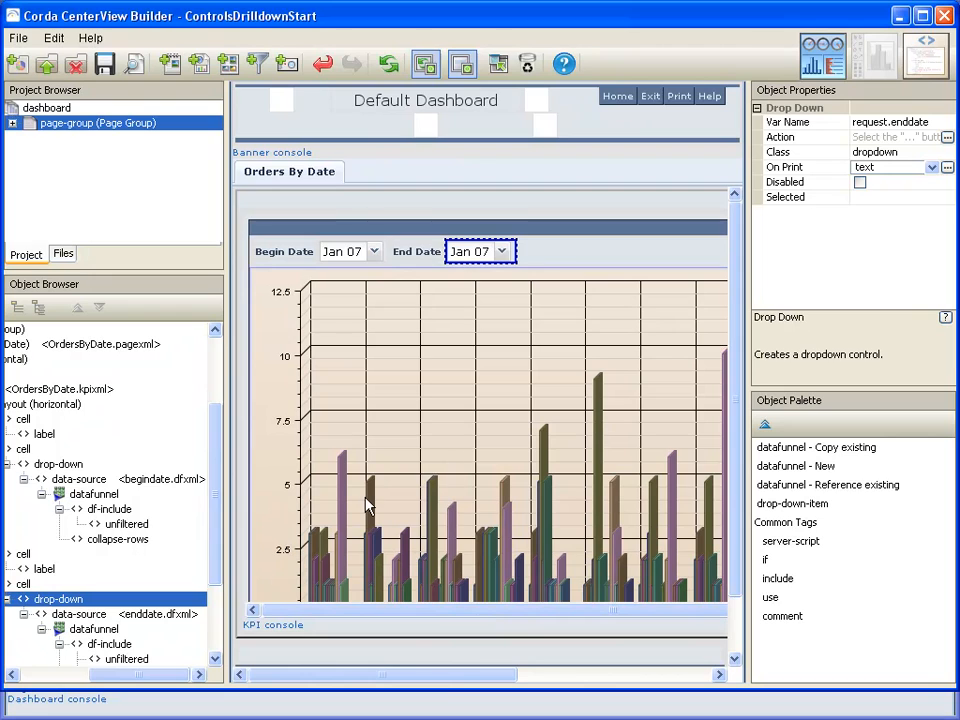